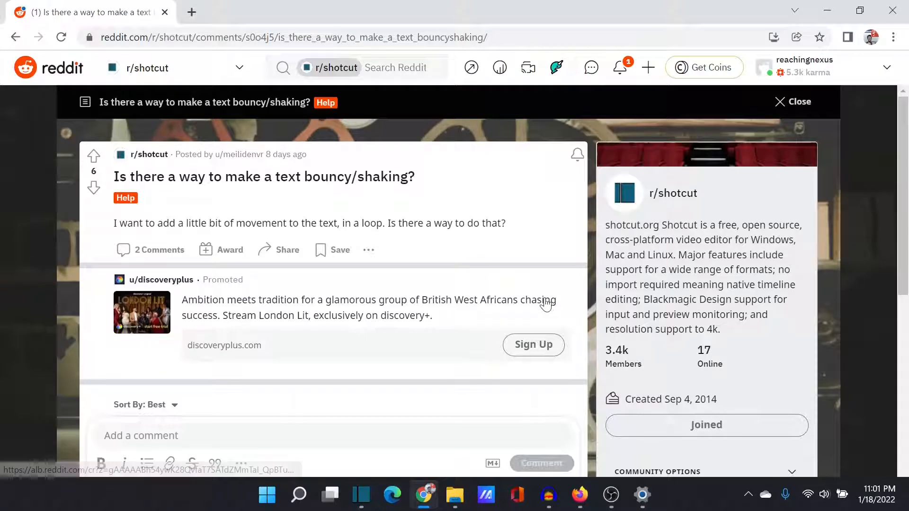
{"action": "mouse_move", "coordinate": [382, 223]}
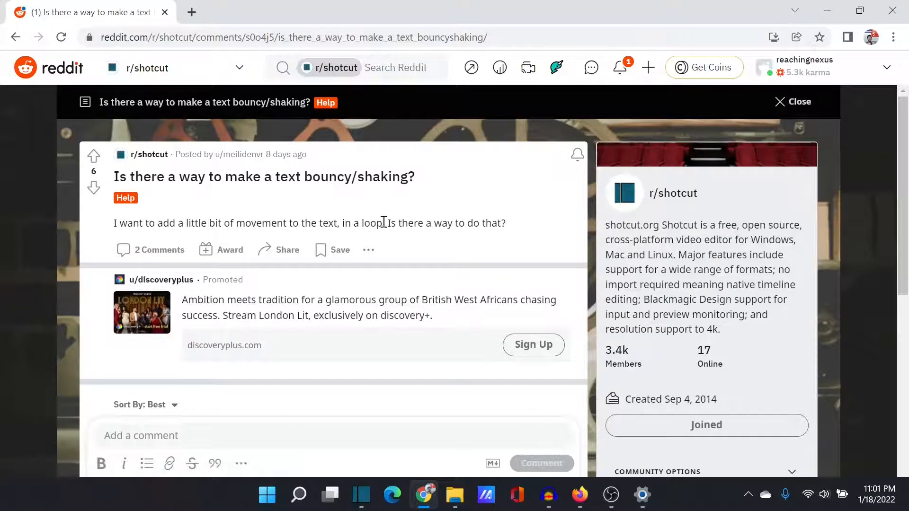
{"action": "mouse_move", "coordinate": [150, 154]}
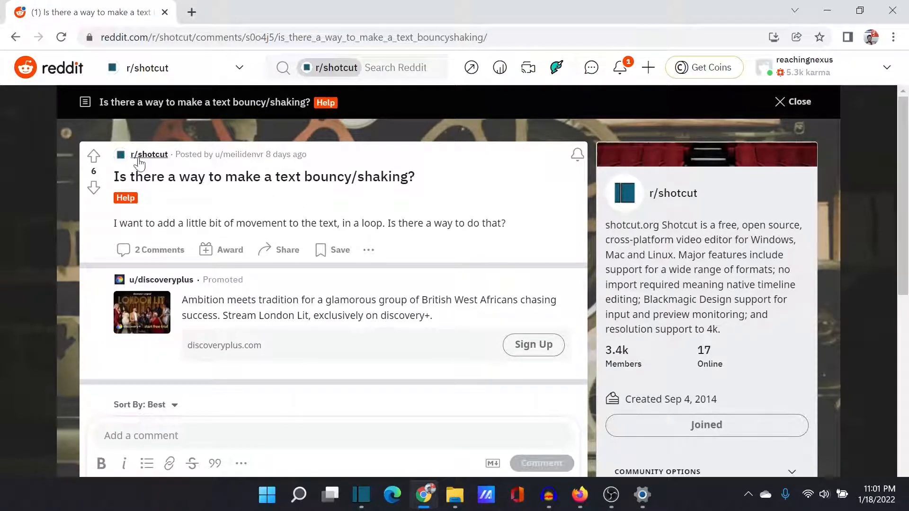
{"action": "mouse_move", "coordinate": [203, 168]}
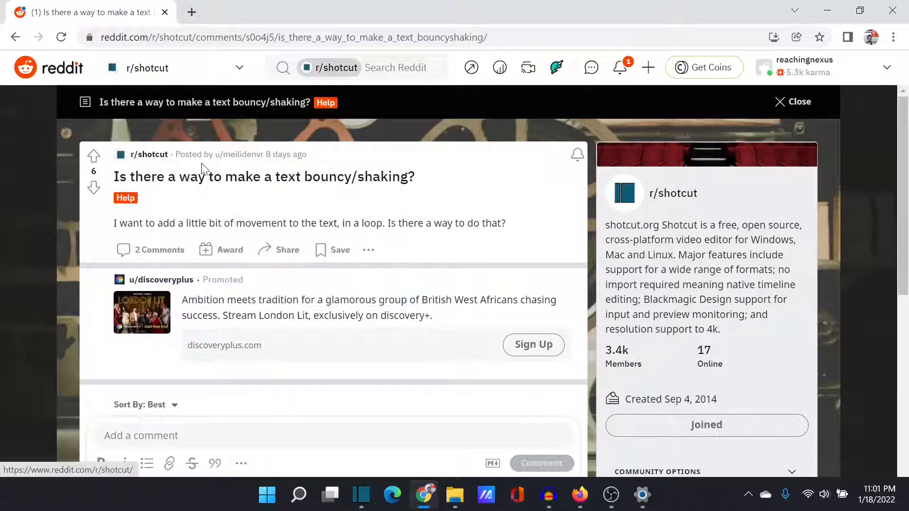
{"action": "mouse_move", "coordinate": [264, 170]}
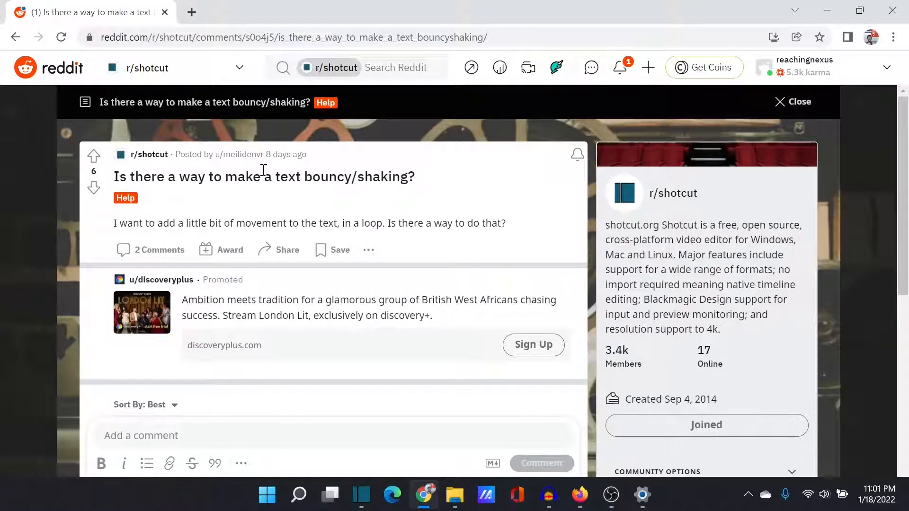
{"action": "mouse_move", "coordinate": [298, 197]}
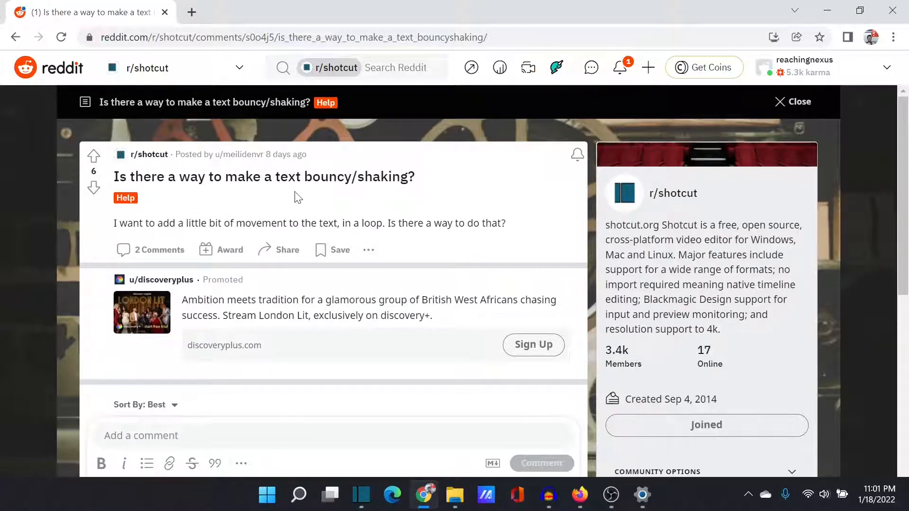
{"action": "mouse_move", "coordinate": [319, 194]}
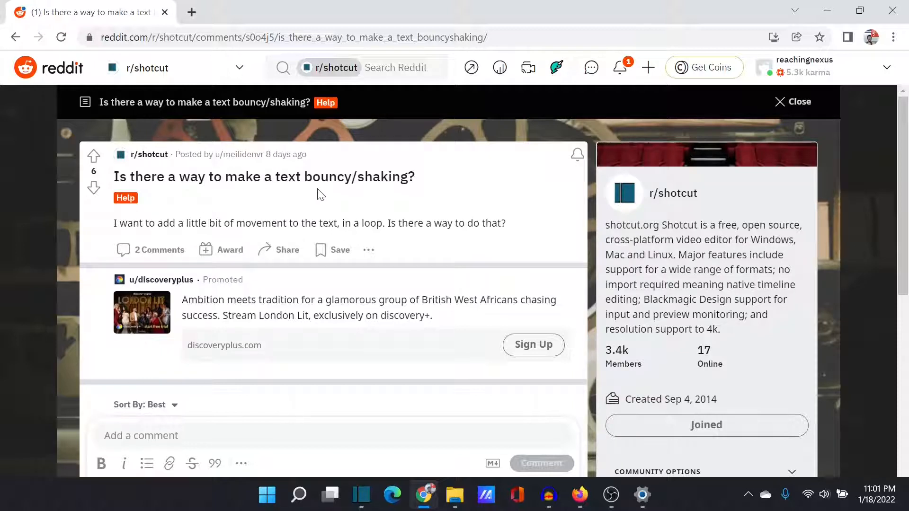
{"action": "mouse_move", "coordinate": [383, 237]}
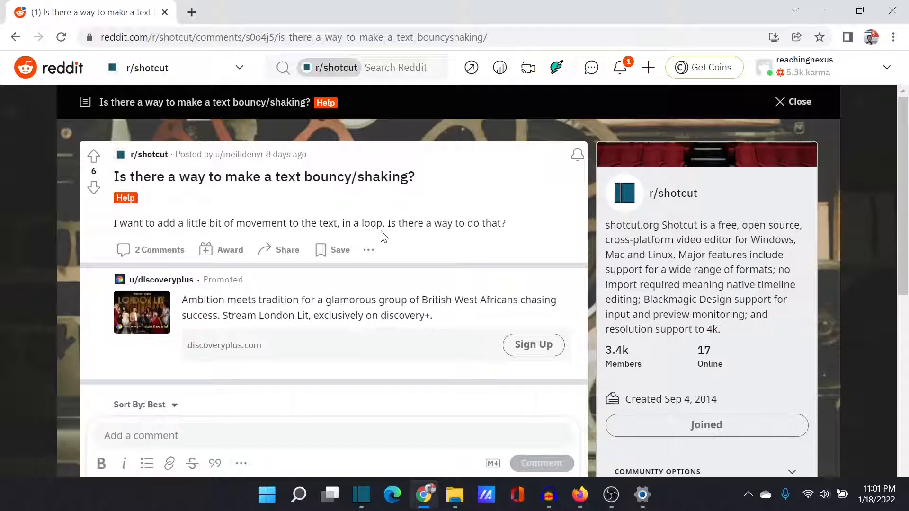
Scroll down and back up to locate turf-pitch.jpg and the transparent clip
{"action": "scroll", "scroll_direction": "down", "scroll_amount": 3}
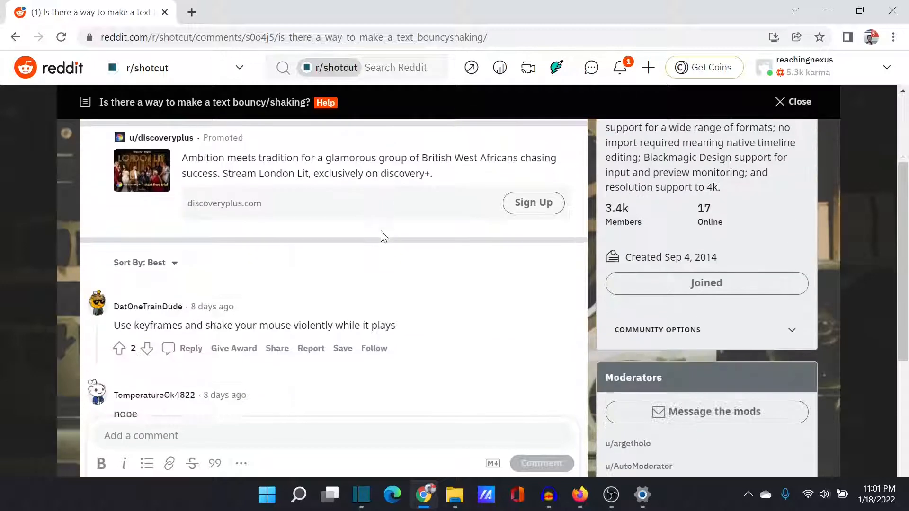
{"action": "scroll", "scroll_direction": "down", "scroll_amount": 3}
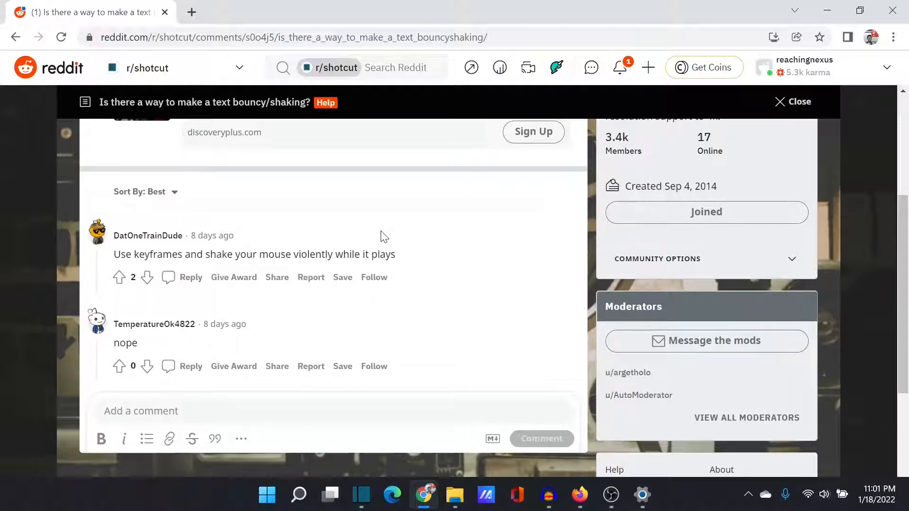
{"action": "scroll", "scroll_direction": "up", "scroll_amount": 3}
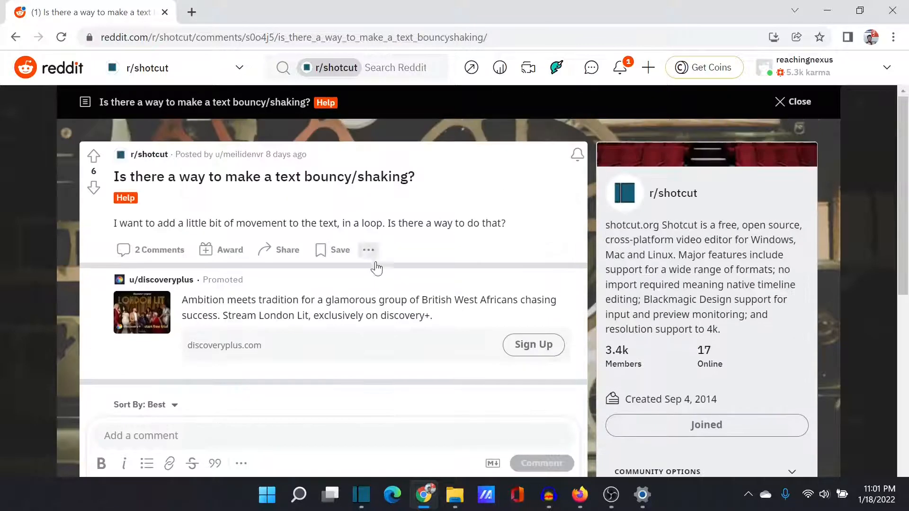
{"action": "mouse_move", "coordinate": [370, 482]}
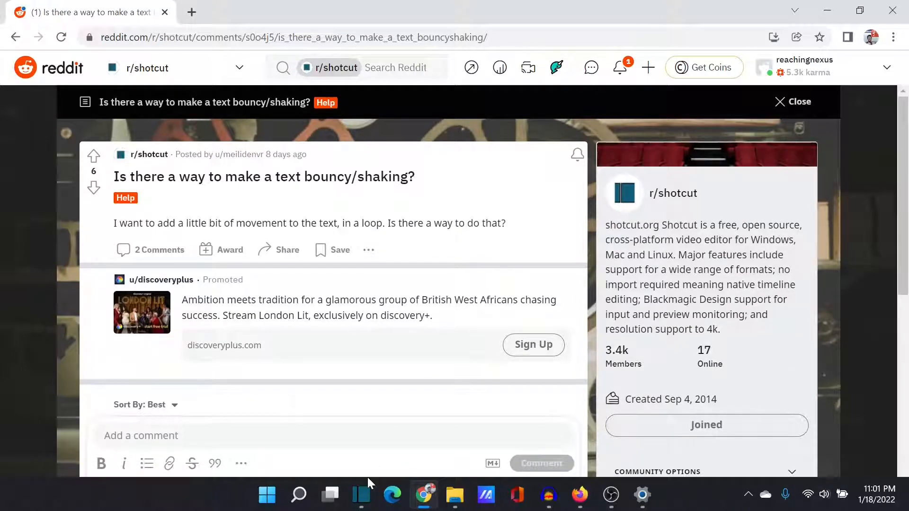
{"action": "mouse_move", "coordinate": [393, 464]}
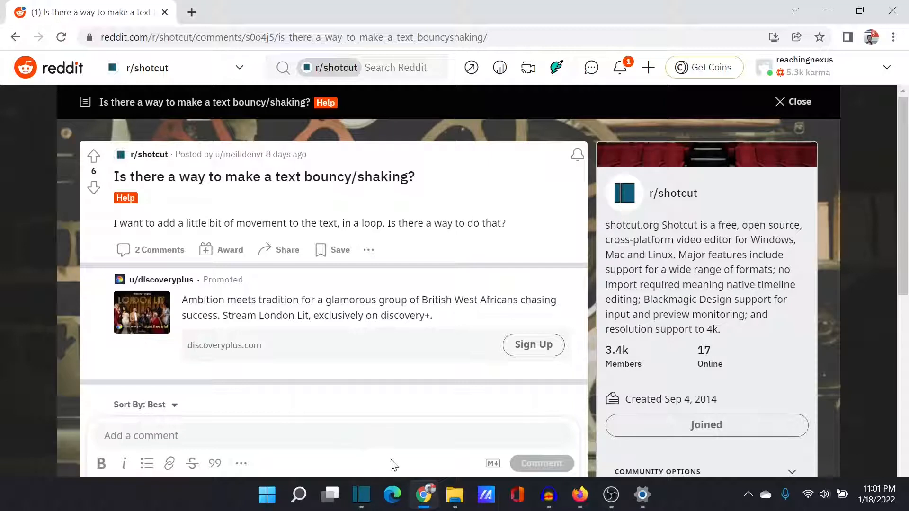
{"action": "mouse_move", "coordinate": [361, 496]}
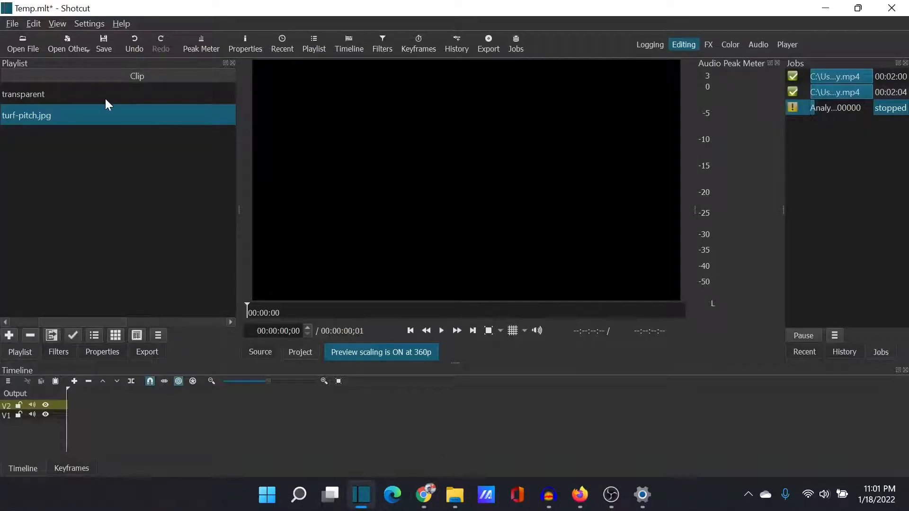
{"action": "mouse_move", "coordinate": [78, 403]}
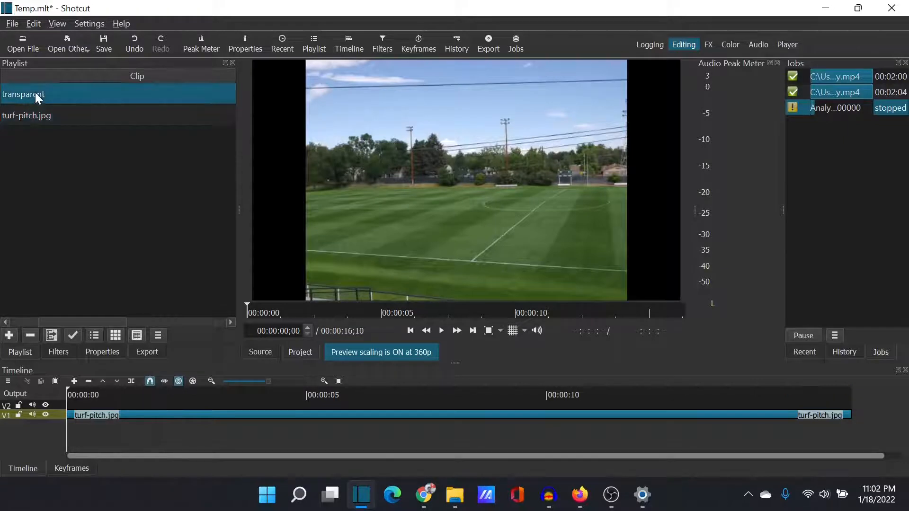
{"action": "mouse_move", "coordinate": [68, 43]}
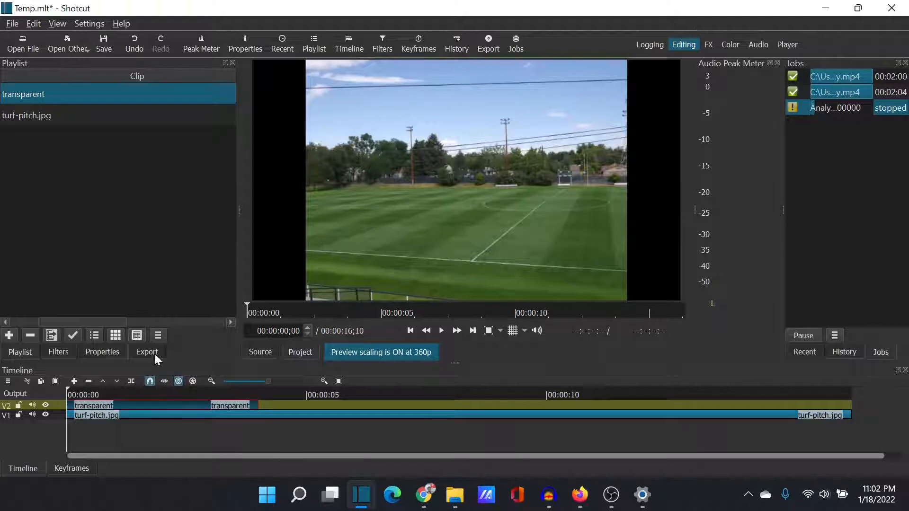
Add a Text: Simple filter reading 'Shake' in Verdana 72 to the transparent clip
{"action": "left_click", "coordinate": [57, 352]}
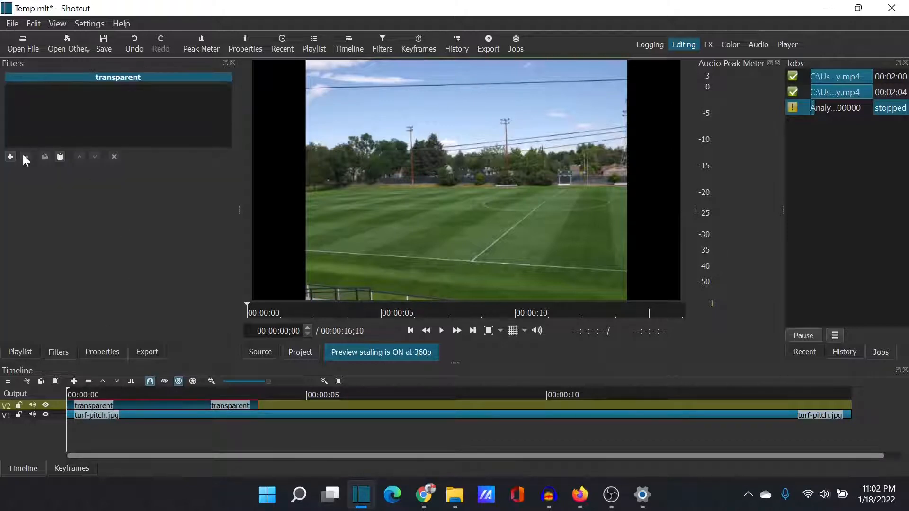
{"action": "left_click", "coordinate": [10, 157]}
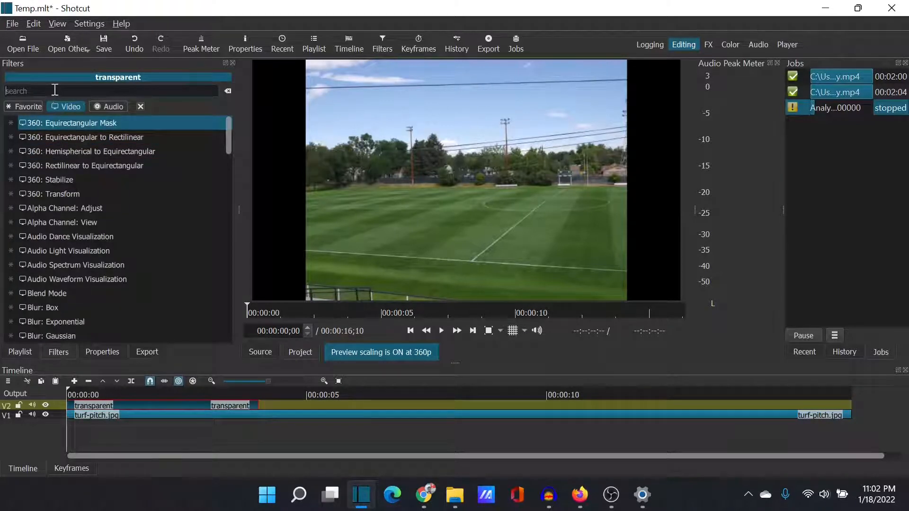
{"action": "type", "text": "text"}
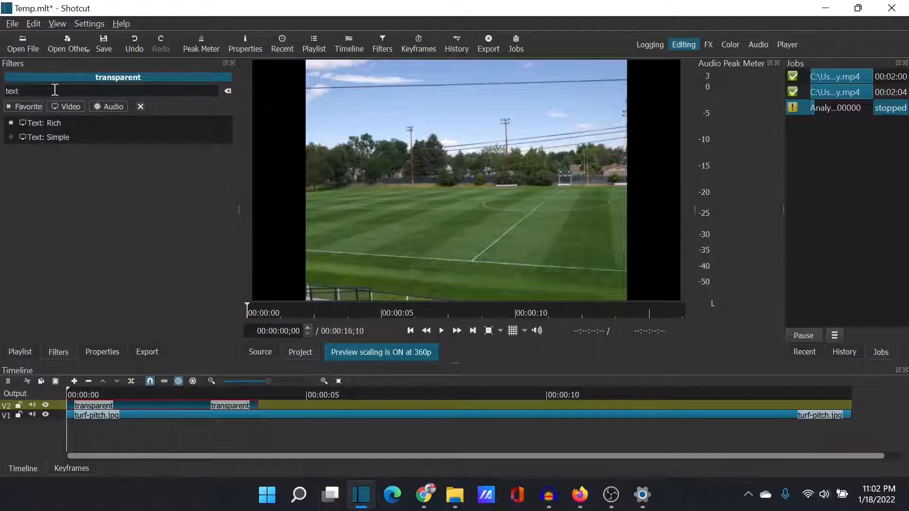
{"action": "left_click", "coordinate": [50, 137]}
{"action": "type", "text": "S"}
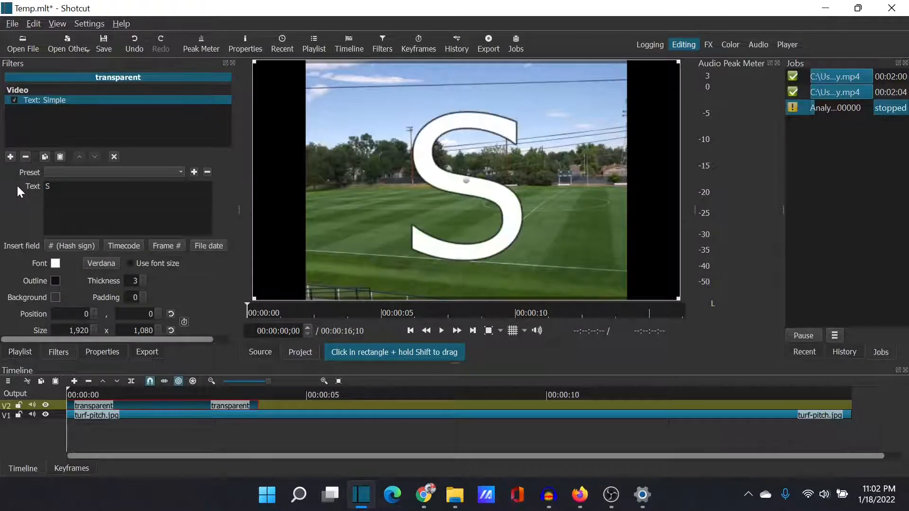
{"action": "type", "text": "hake"}
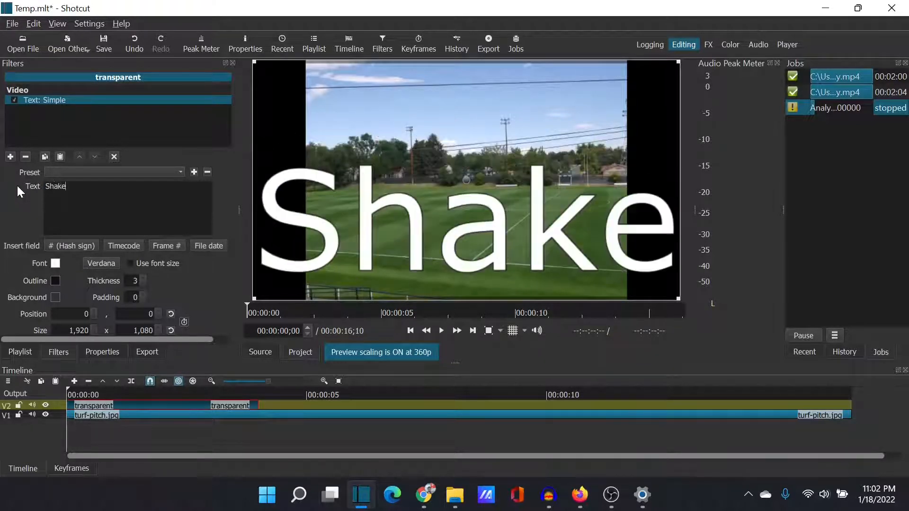
{"action": "left_click", "coordinate": [101, 264]}
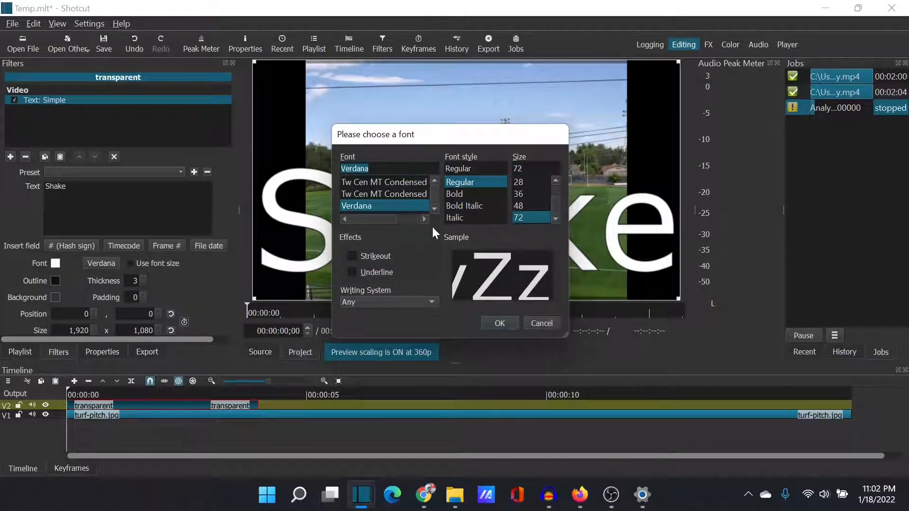
{"action": "mouse_move", "coordinate": [458, 330]}
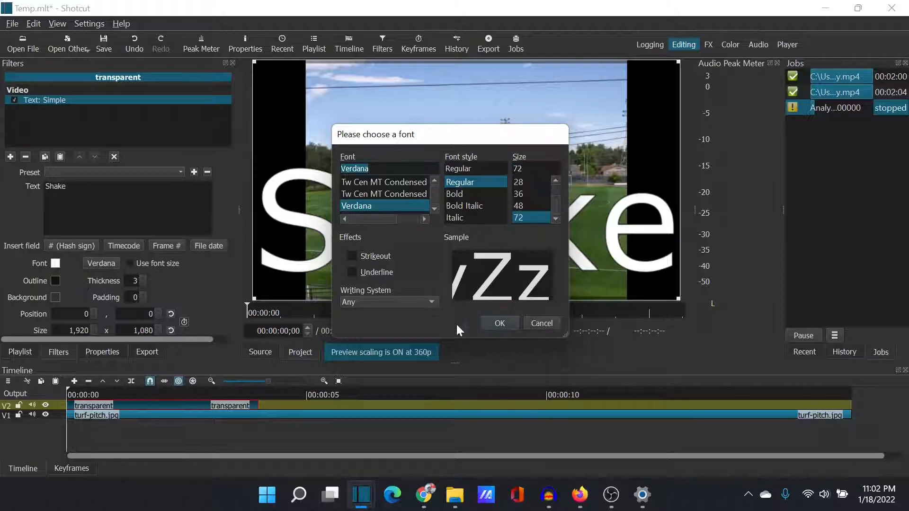
{"action": "left_click", "coordinate": [499, 323]}
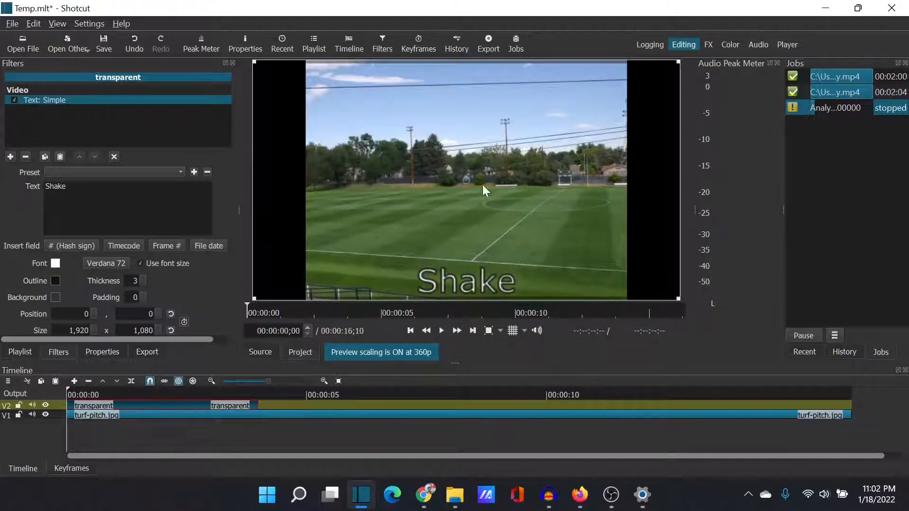
{"action": "mouse_move", "coordinate": [467, 178]}
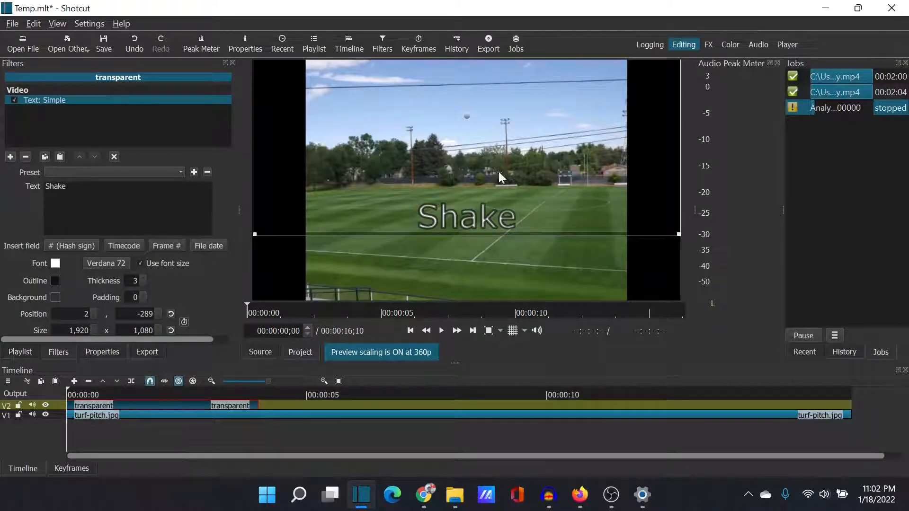
{"action": "mouse_move", "coordinate": [106, 144]}
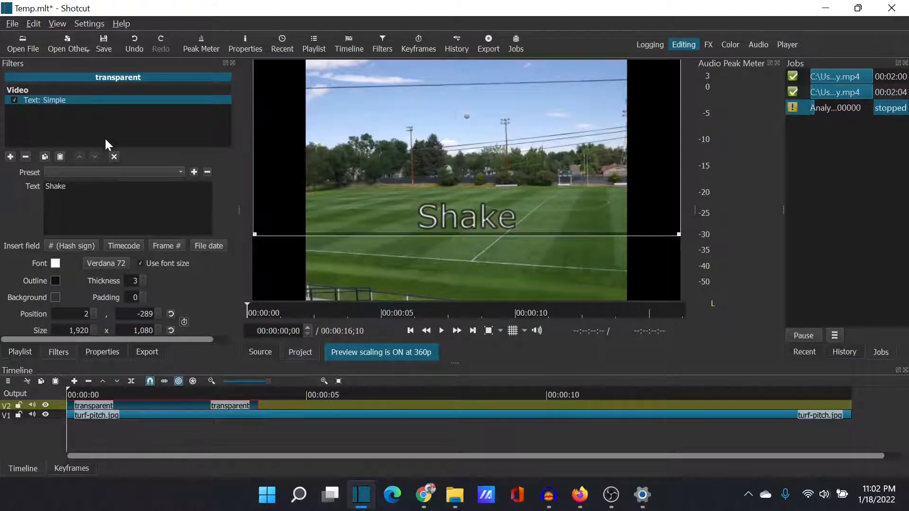
Add a Nervous filter to the transparent clip
{"action": "left_click", "coordinate": [10, 157]}
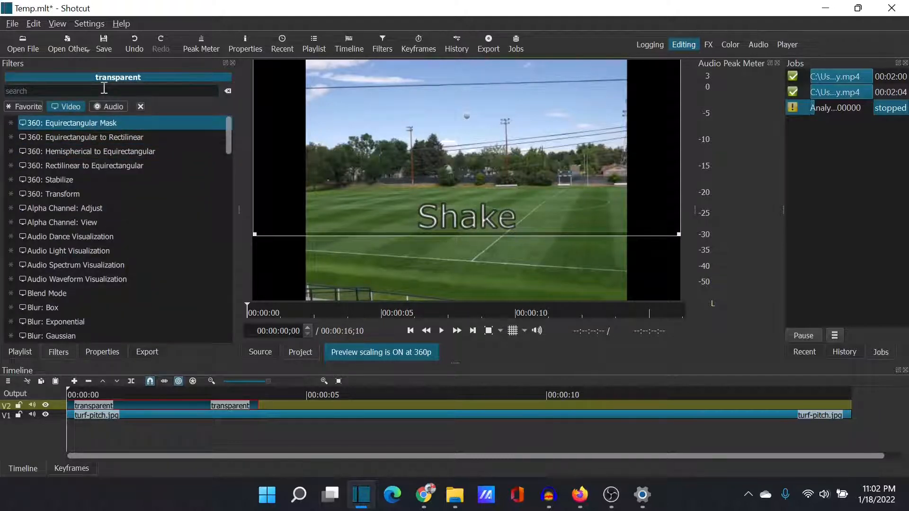
{"action": "type", "text": "ner"}
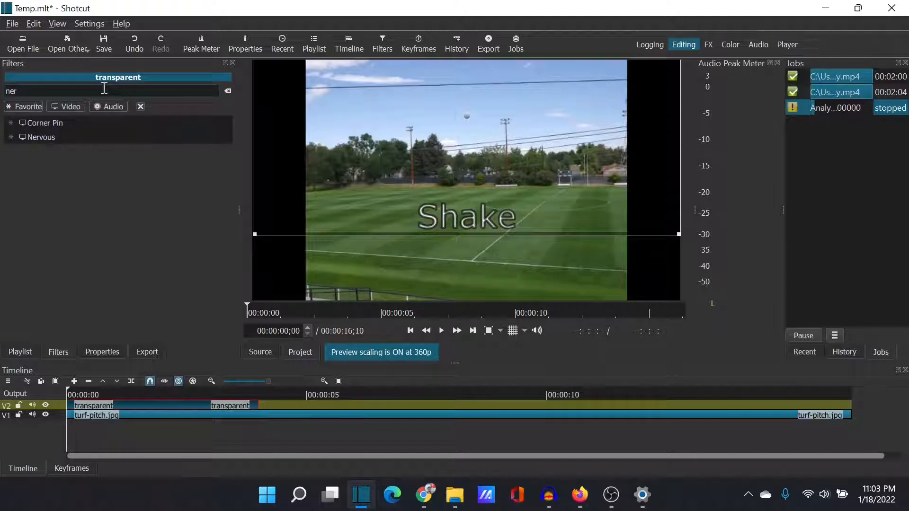
{"action": "left_click", "coordinate": [41, 136]}
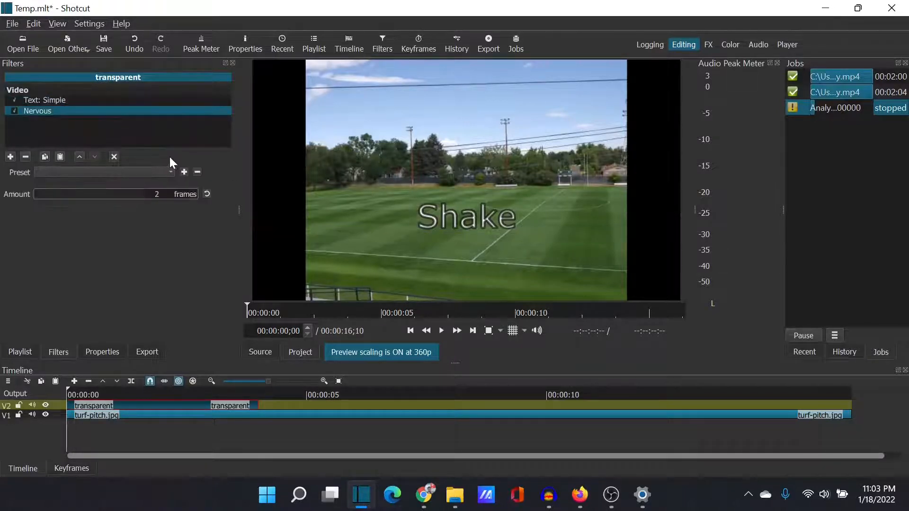
{"action": "mouse_move", "coordinate": [407, 216]}
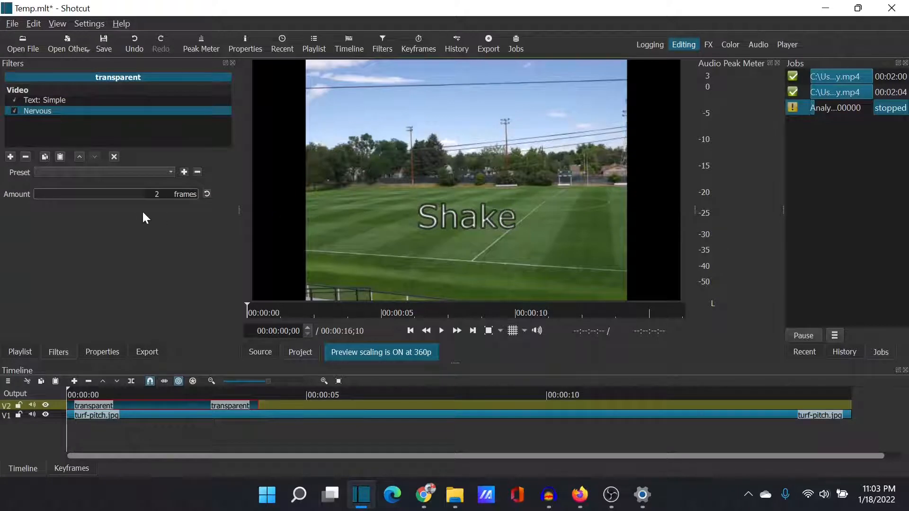
{"action": "mouse_move", "coordinate": [127, 206]}
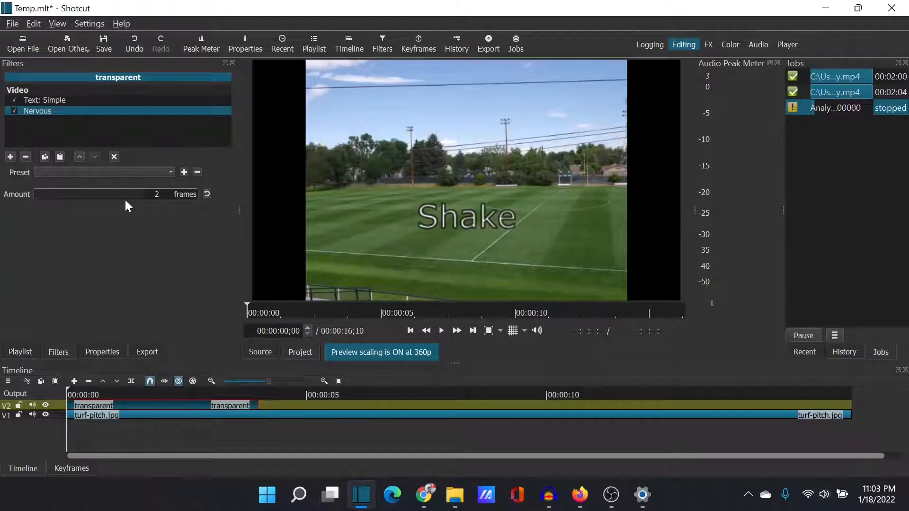
{"action": "mouse_move", "coordinate": [304, 241]}
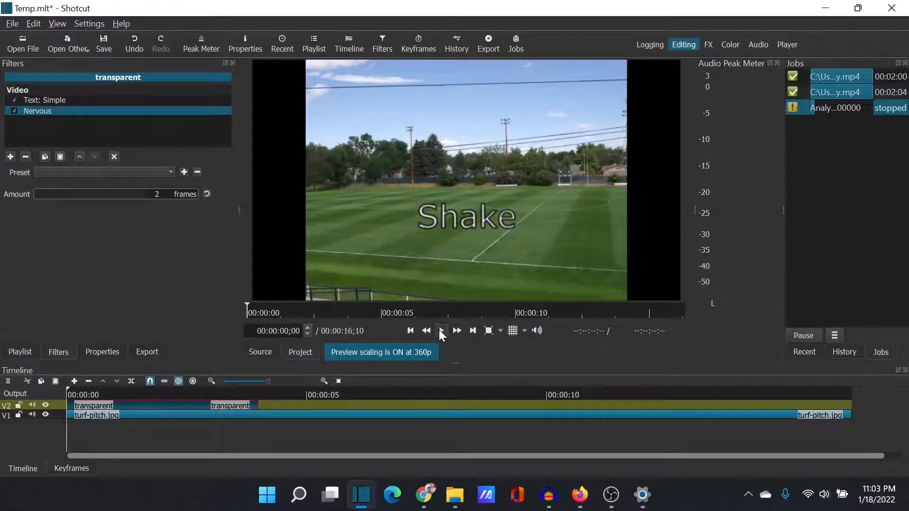
Preview the 7-frame Nervous jitter, then pause and return to the start
{"action": "left_click", "coordinate": [442, 330]}
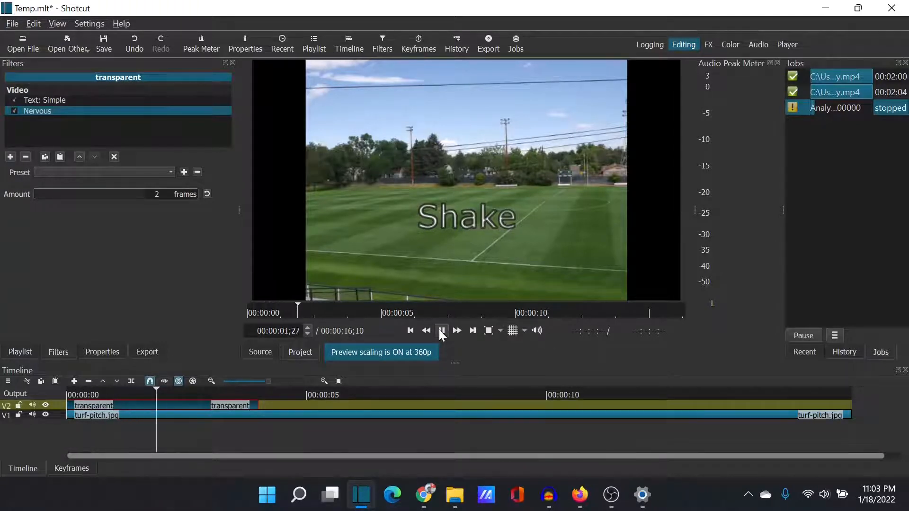
{"action": "left_click", "coordinate": [442, 331]}
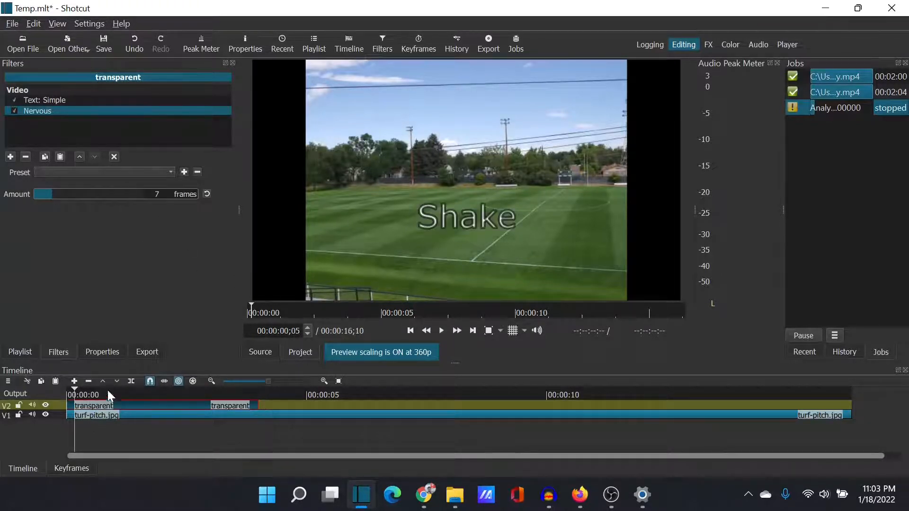
{"action": "left_click", "coordinate": [441, 331]}
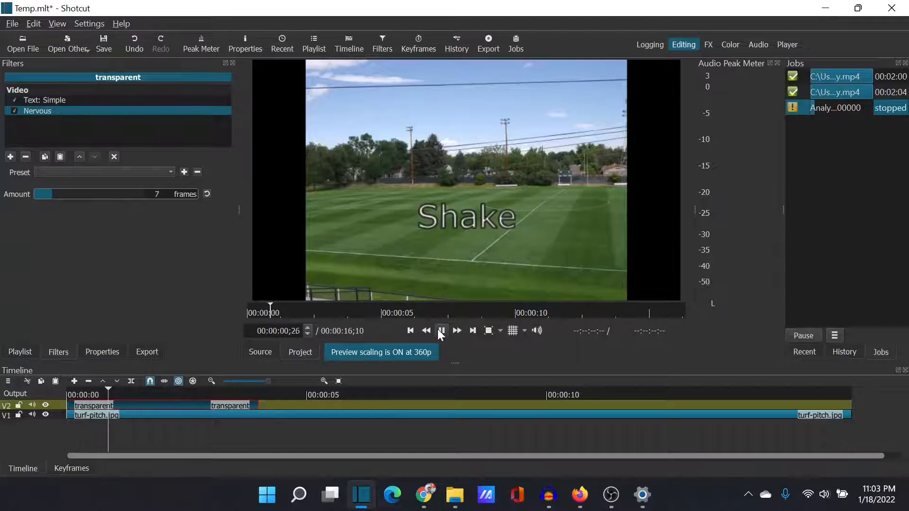
{"action": "left_click", "coordinate": [441, 331]}
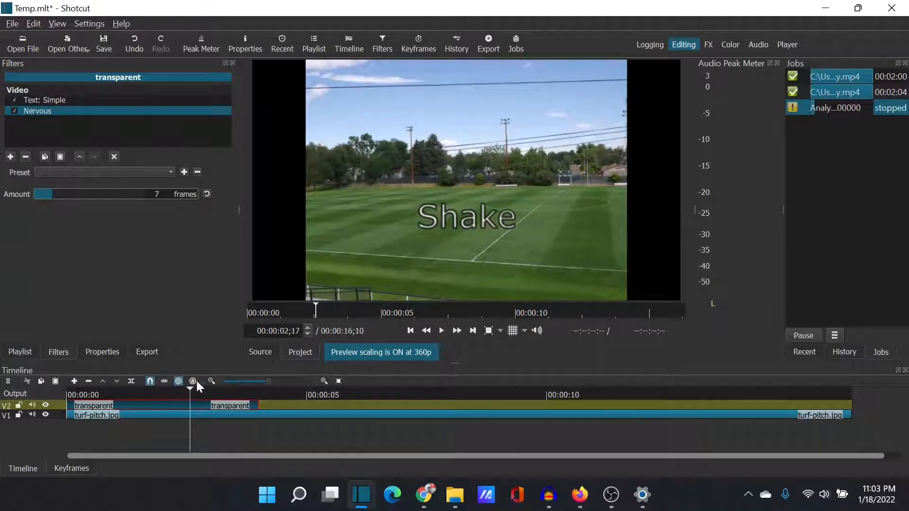
{"action": "left_click", "coordinate": [411, 331]}
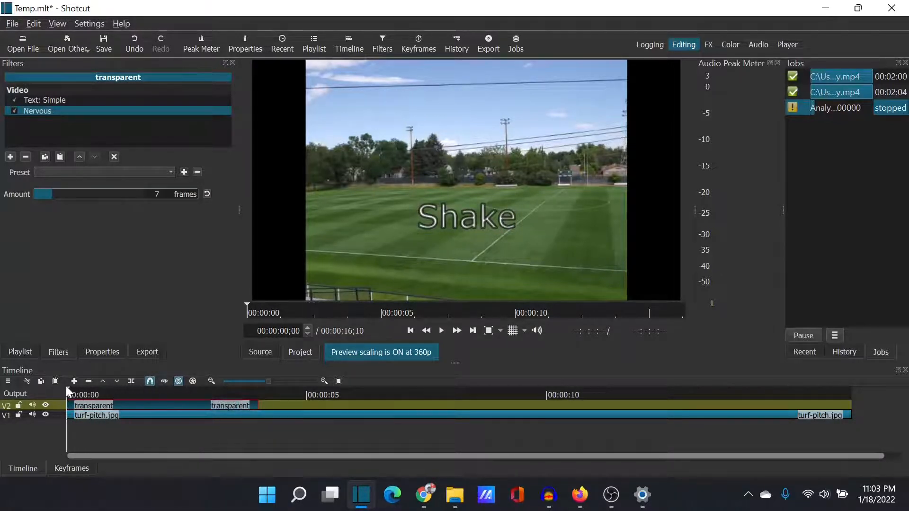
{"action": "mouse_move", "coordinate": [85, 362]}
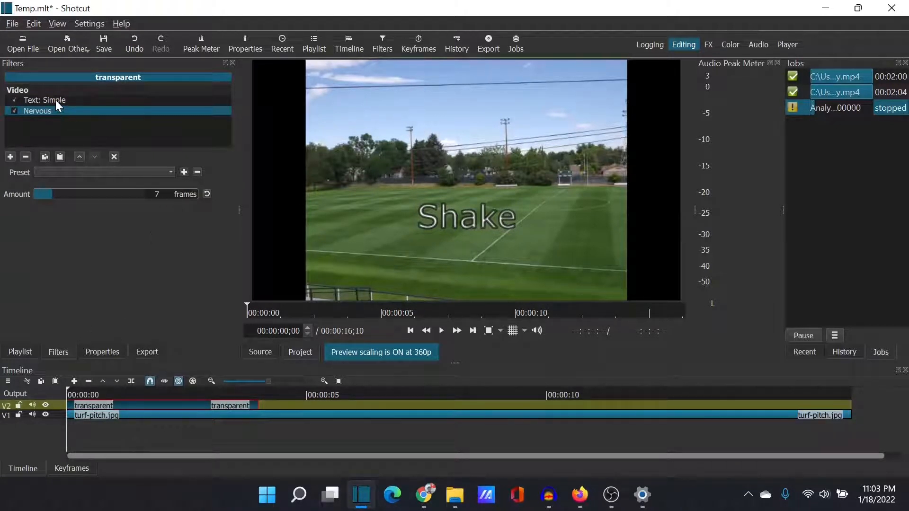
Keyframe the Shake text's position from Text: Simple, then rewind and view Nervous settings
{"action": "left_click", "coordinate": [44, 99]}
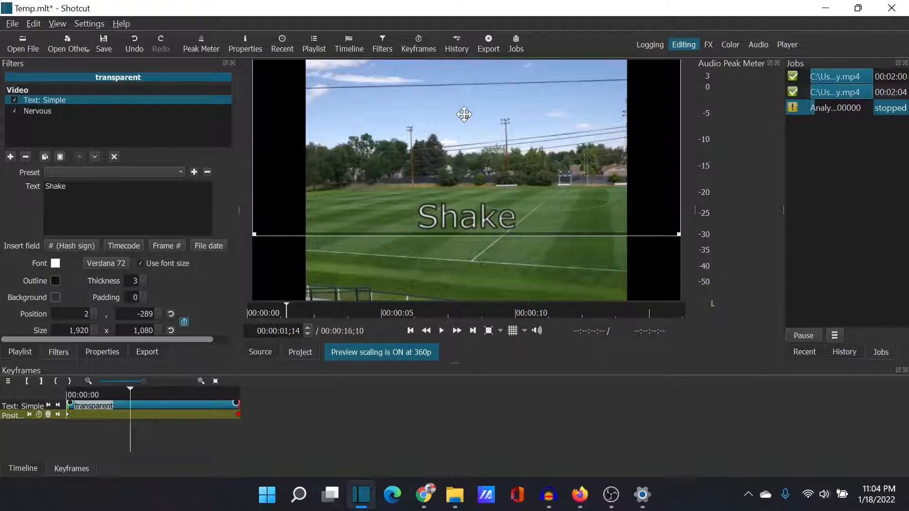
{"action": "mouse_move", "coordinate": [470, 111]}
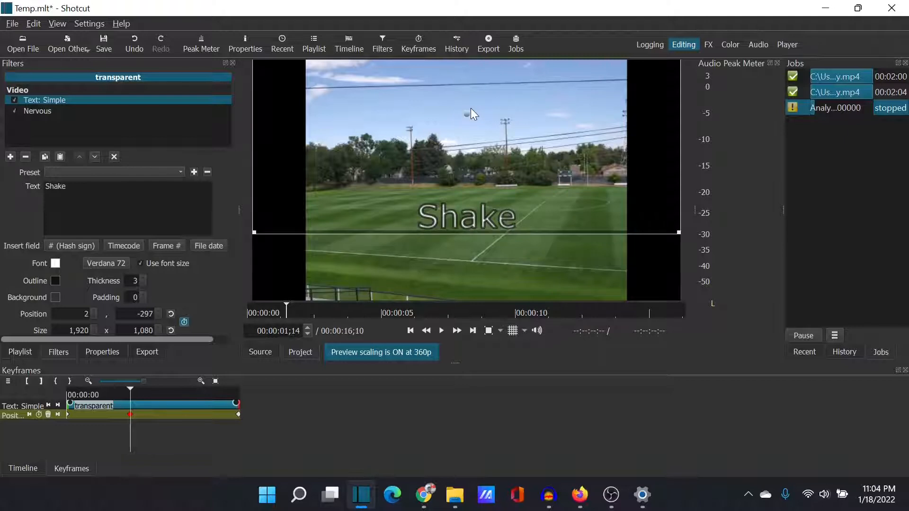
{"action": "mouse_move", "coordinate": [468, 115]}
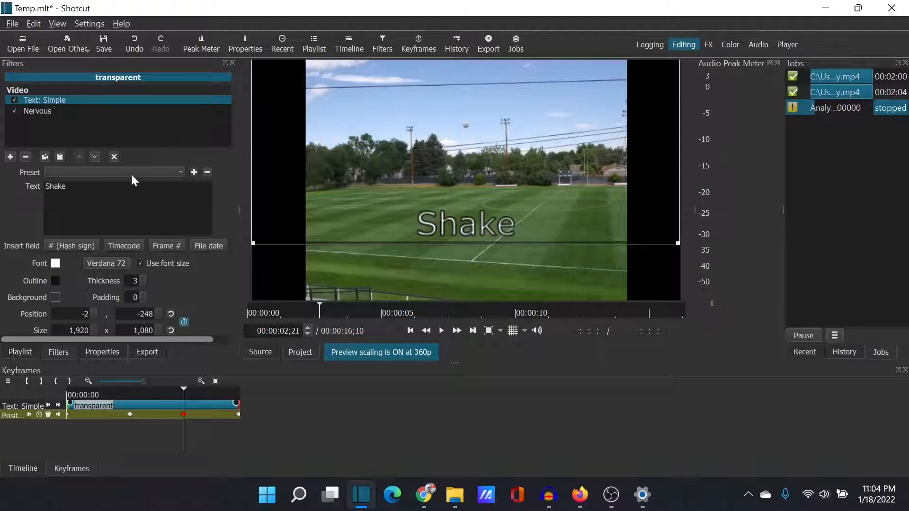
{"action": "mouse_move", "coordinate": [92, 395]}
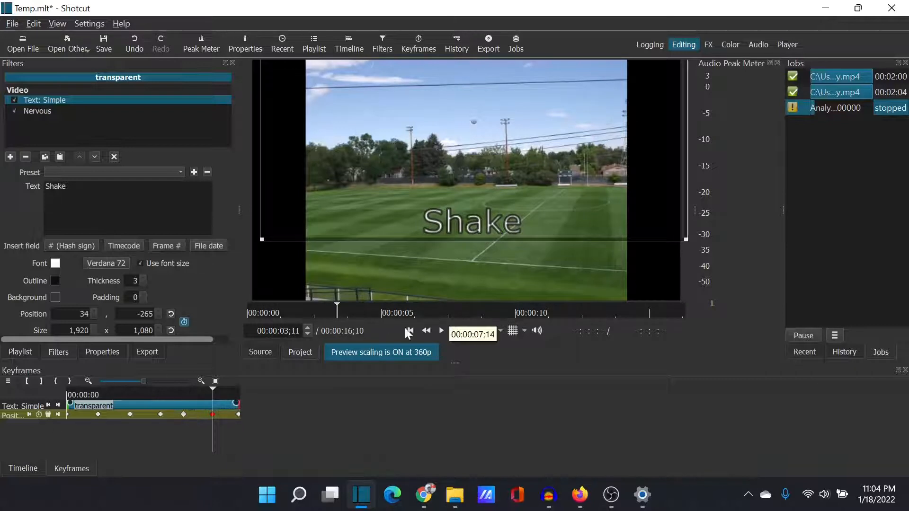
{"action": "left_click", "coordinate": [410, 330]}
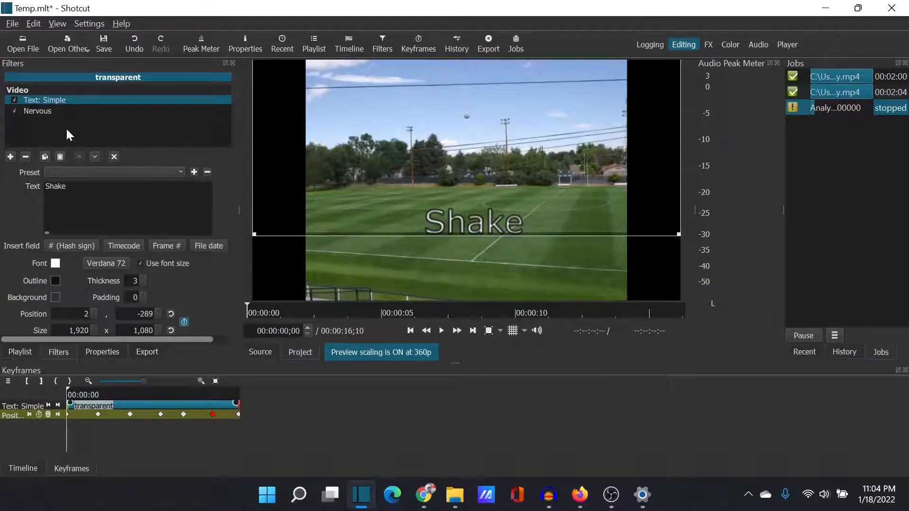
{"action": "left_click", "coordinate": [37, 111]}
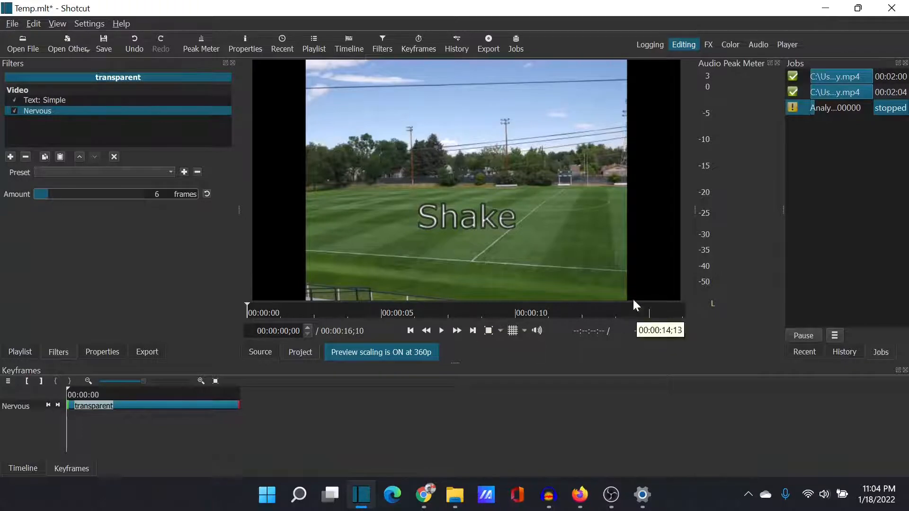
{"action": "mouse_move", "coordinate": [411, 356]}
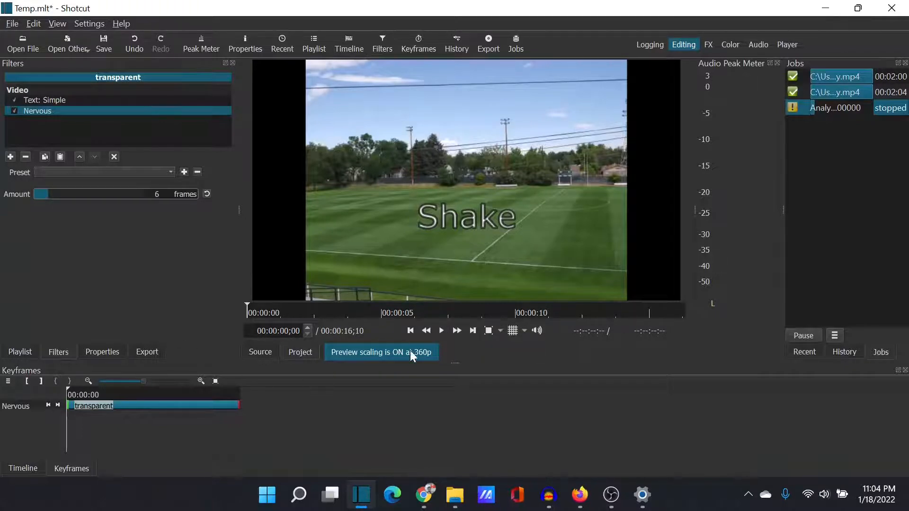
{"action": "mouse_move", "coordinate": [441, 330]}
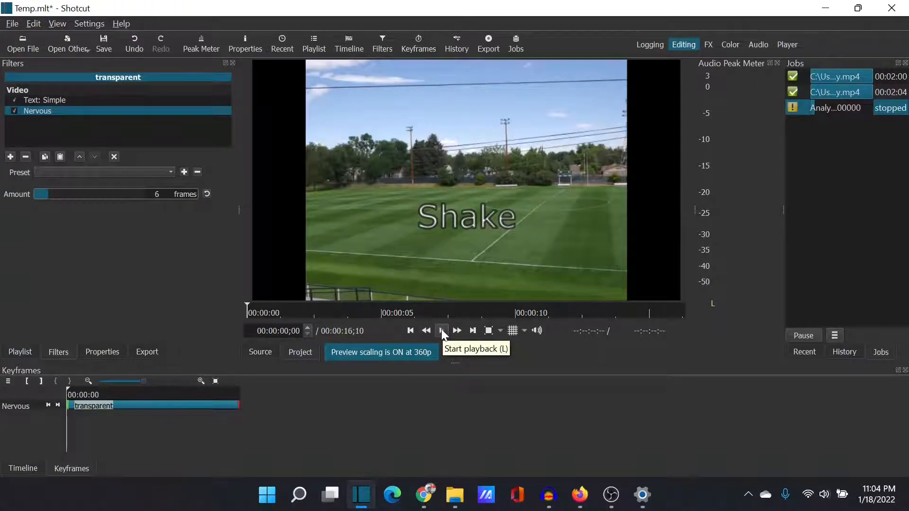
Play and pause the preview to check the 6-frame Nervous shake, then show the timeline
{"action": "left_click", "coordinate": [442, 330]}
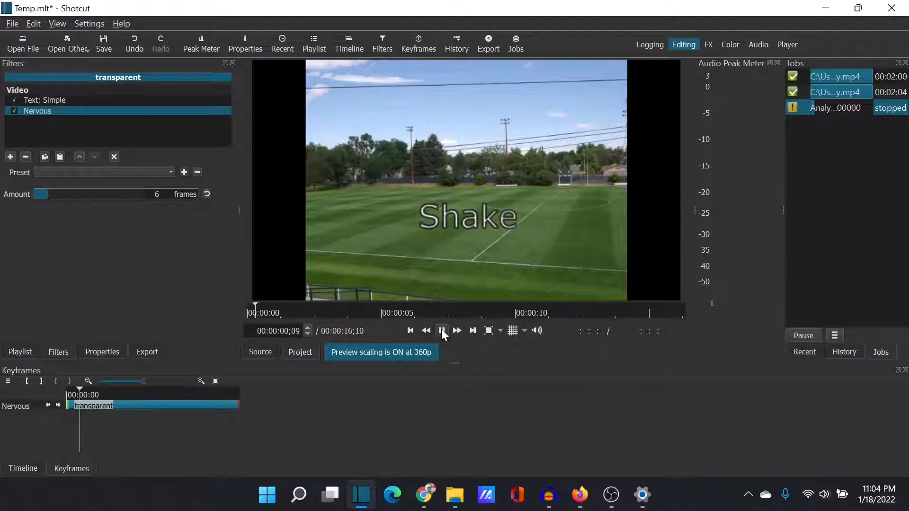
{"action": "left_click", "coordinate": [442, 331]}
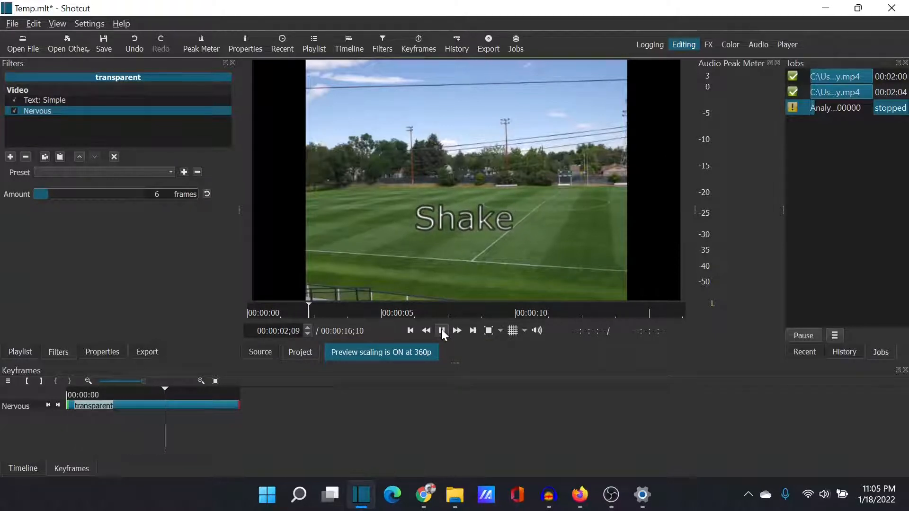
{"action": "left_click", "coordinate": [442, 331]}
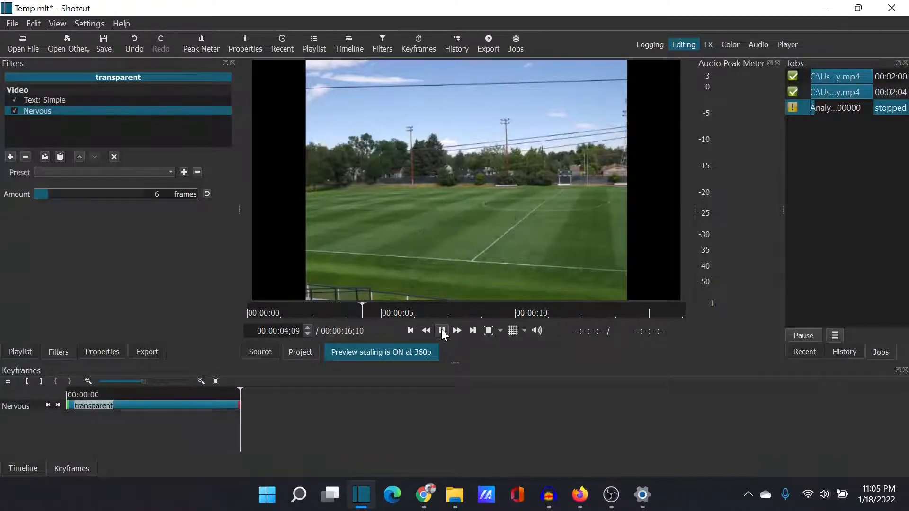
{"action": "left_click", "coordinate": [442, 331]}
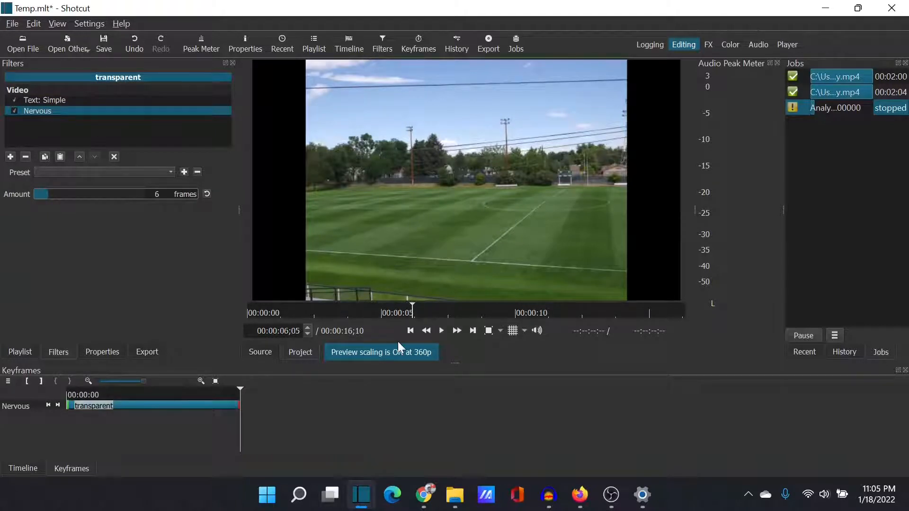
{"action": "left_click", "coordinate": [22, 468]}
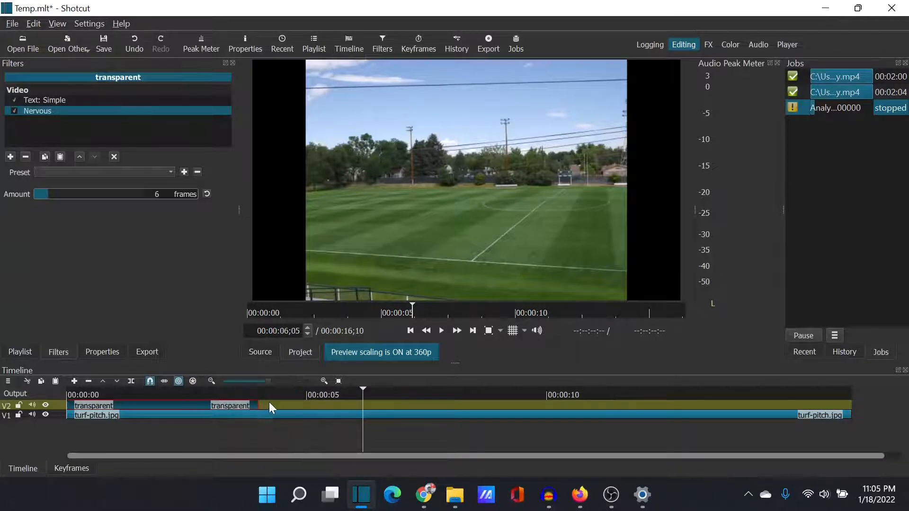
Move the playhead to the text clip's end, rewind, and select the text filter
{"action": "left_click", "coordinate": [270, 395]}
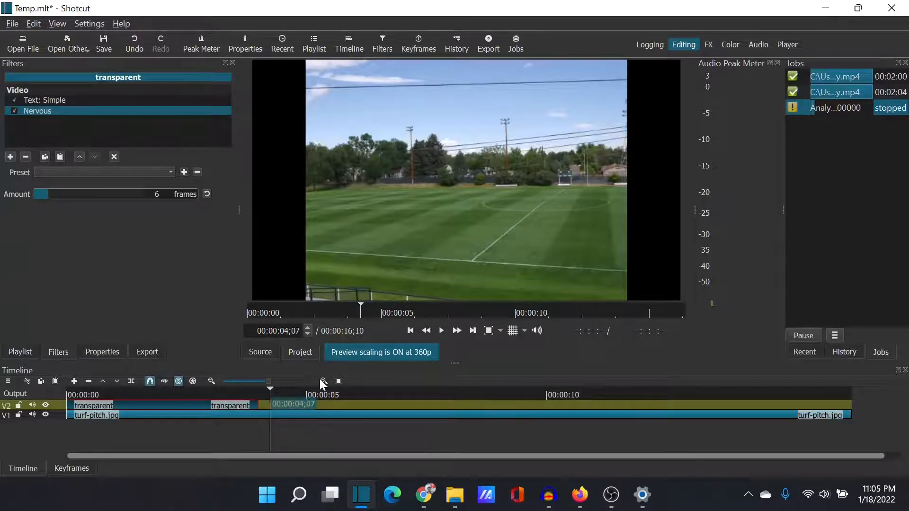
{"action": "left_click", "coordinate": [410, 330]}
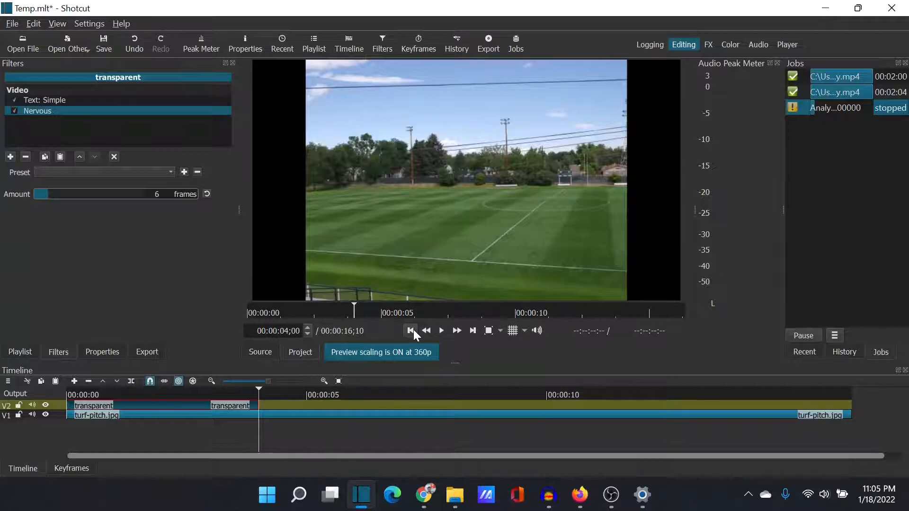
{"action": "left_click", "coordinate": [46, 99]}
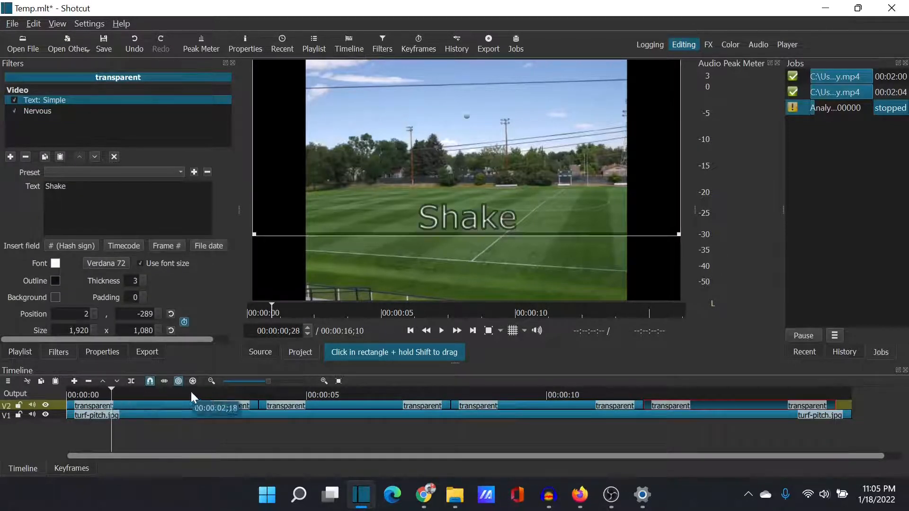
Replay the sequence of copied text clips from the start, then stop and rewind to zero
{"action": "left_click", "coordinate": [410, 330]}
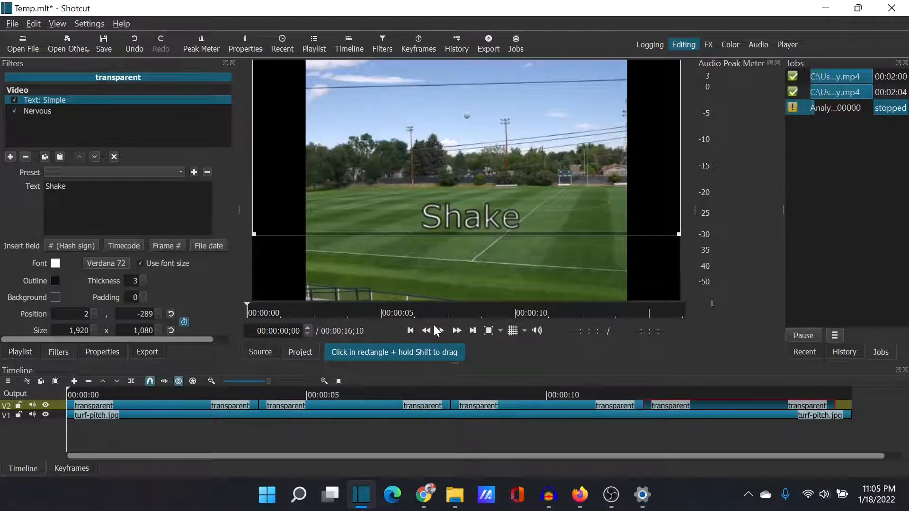
{"action": "left_click", "coordinate": [441, 331]}
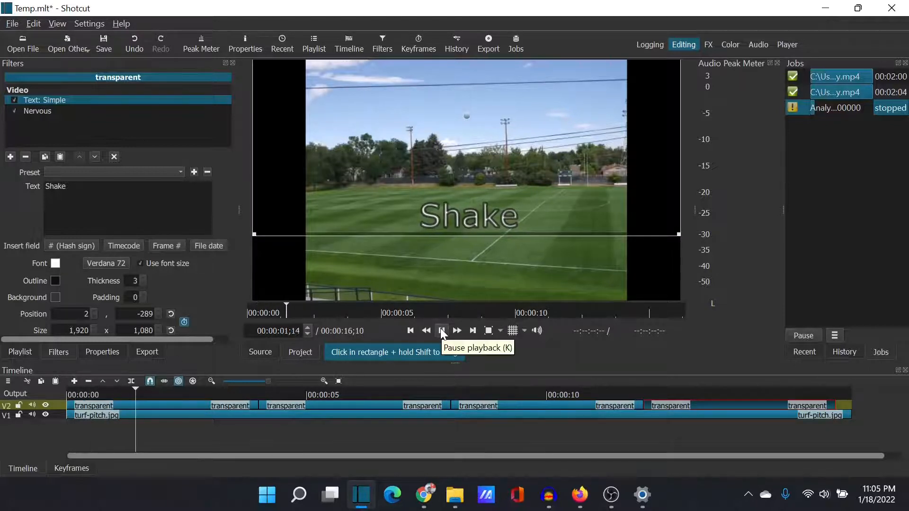
{"action": "left_click", "coordinate": [442, 330]}
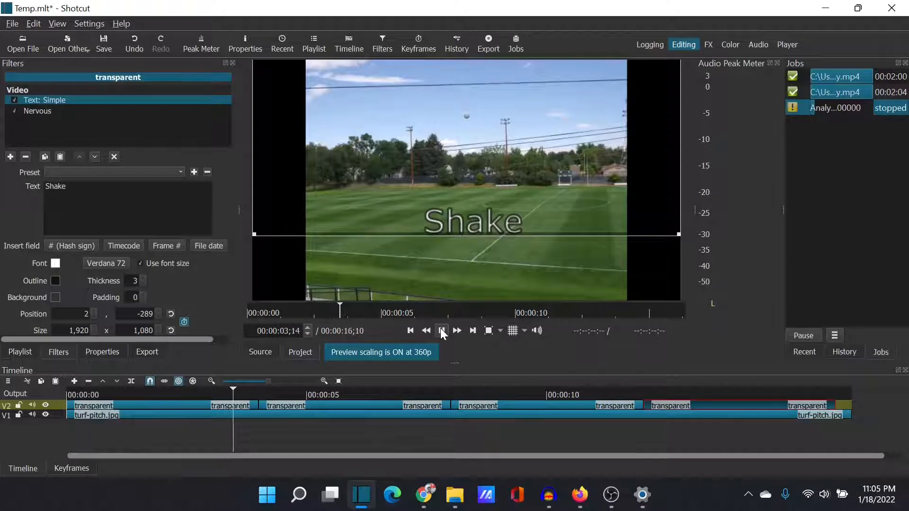
{"action": "left_click", "coordinate": [457, 330]}
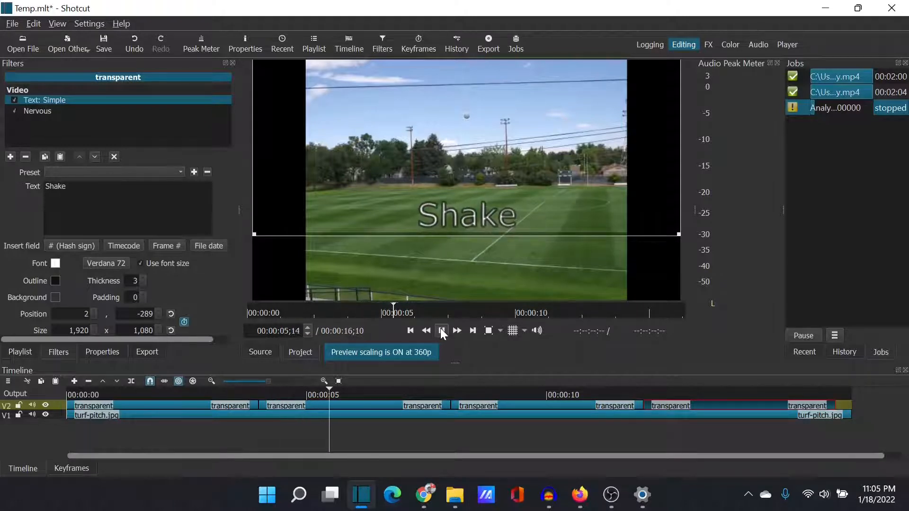
{"action": "left_click", "coordinate": [441, 330]}
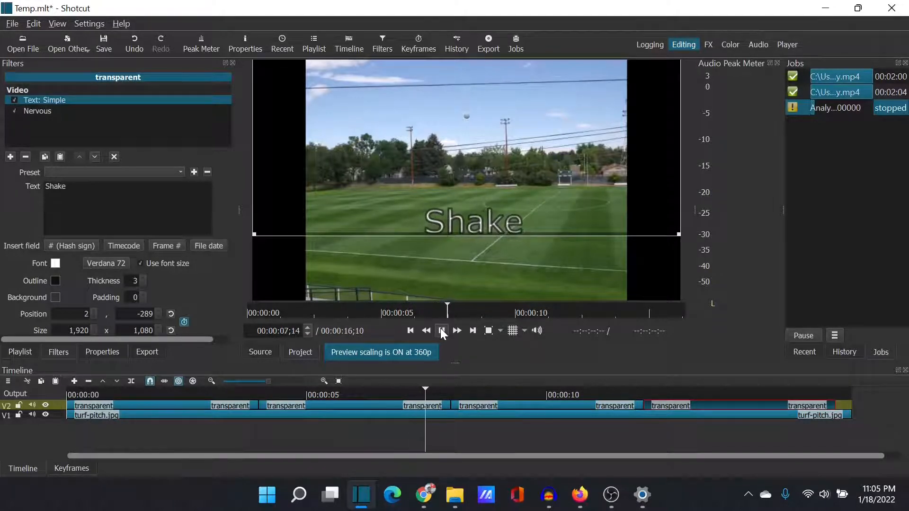
{"action": "left_click", "coordinate": [441, 331]}
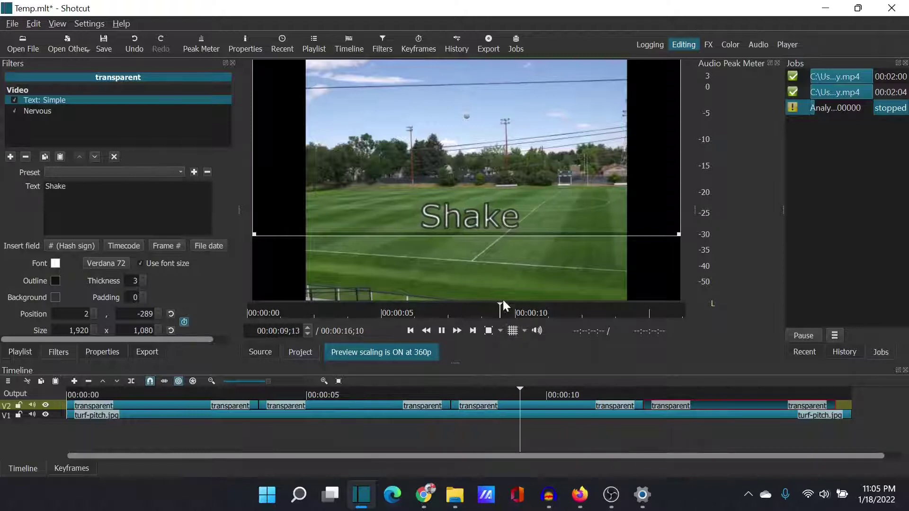
{"action": "left_click", "coordinate": [442, 330]}
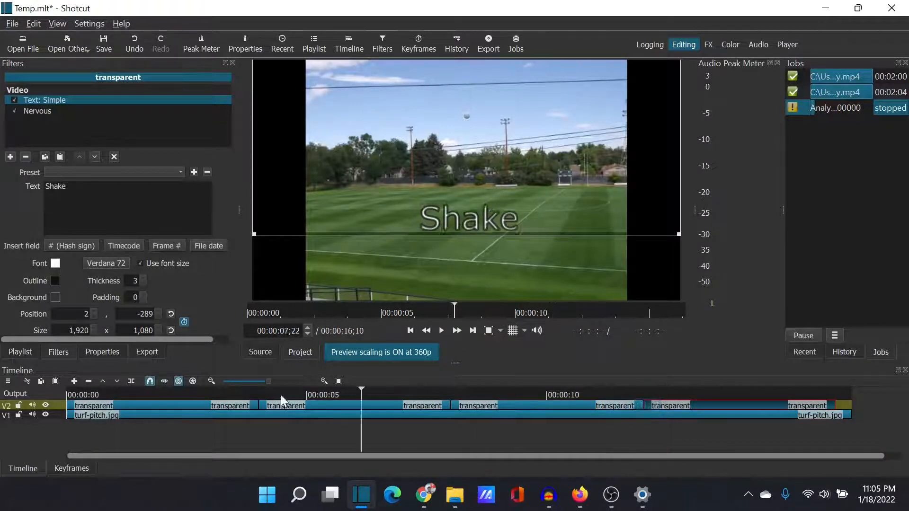
{"action": "left_click", "coordinate": [411, 330]}
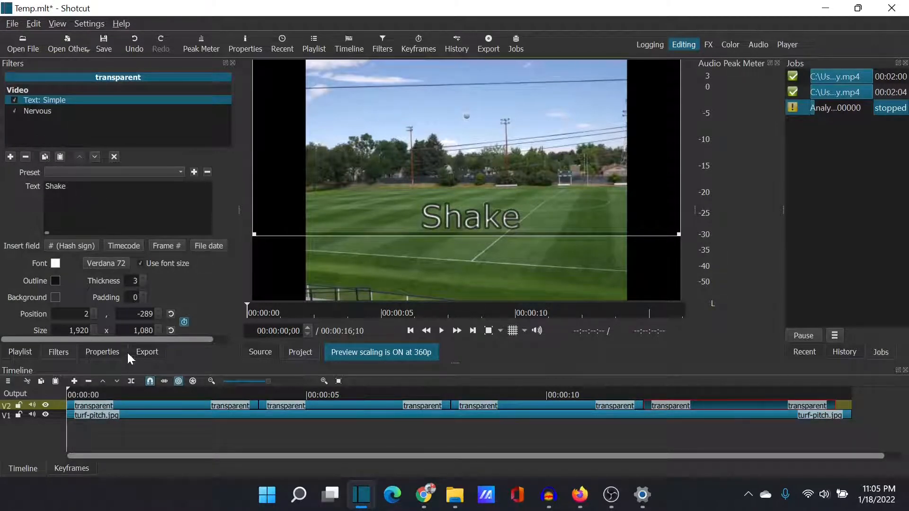
Review the Nervous jitter amounts on the first and next text clips
{"action": "left_click", "coordinate": [37, 110]}
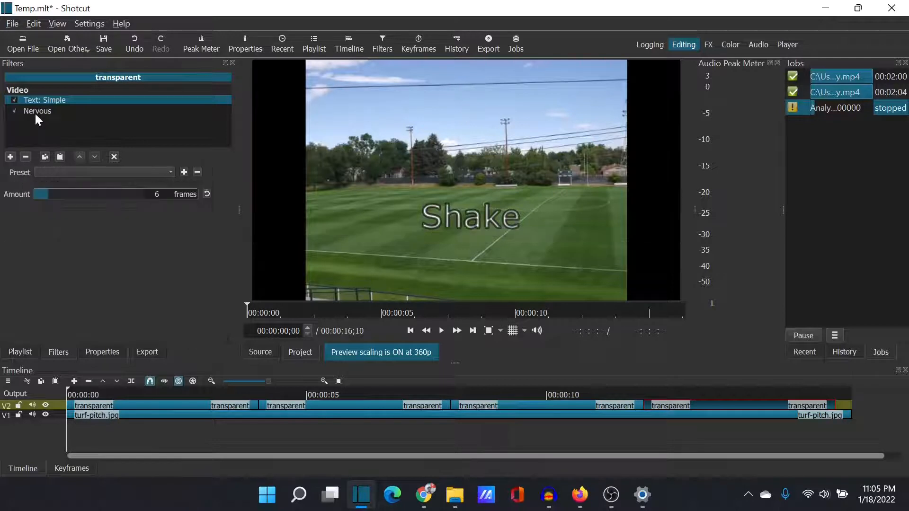
{"action": "left_click", "coordinate": [38, 111]}
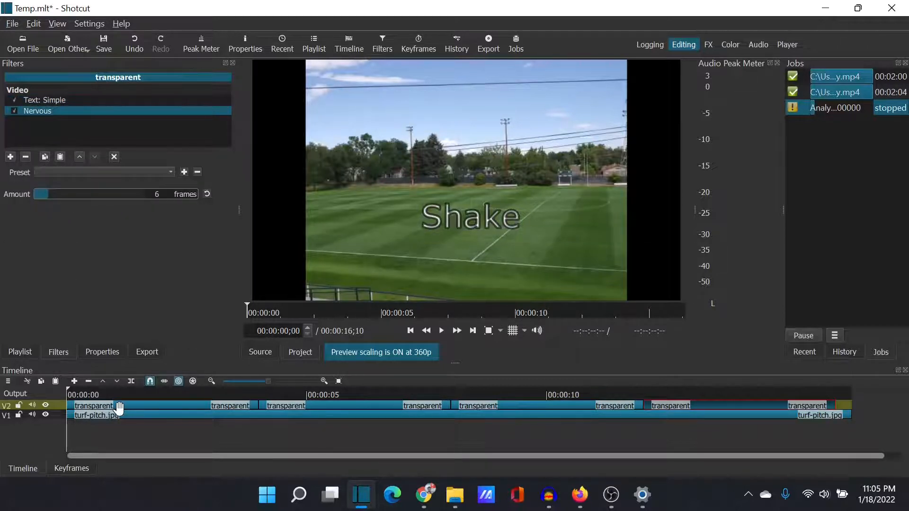
{"action": "left_click", "coordinate": [44, 100]}
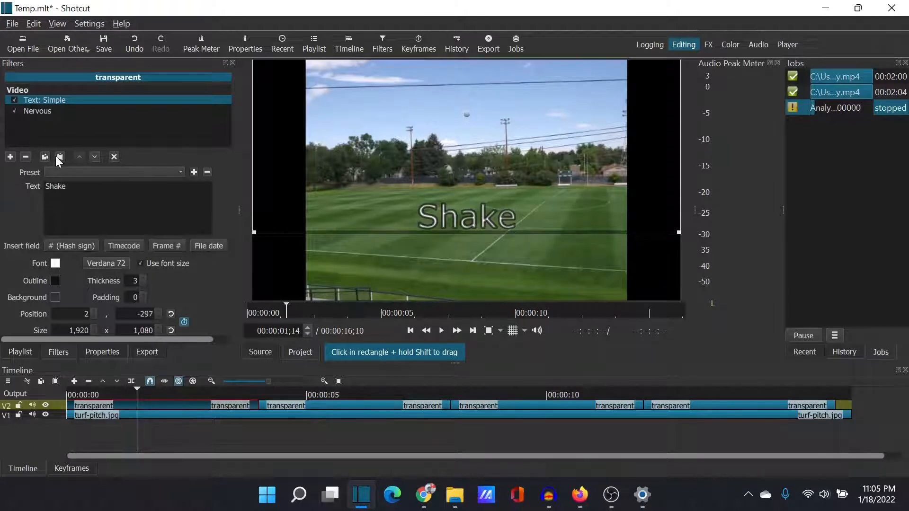
{"action": "left_click", "coordinate": [37, 111]}
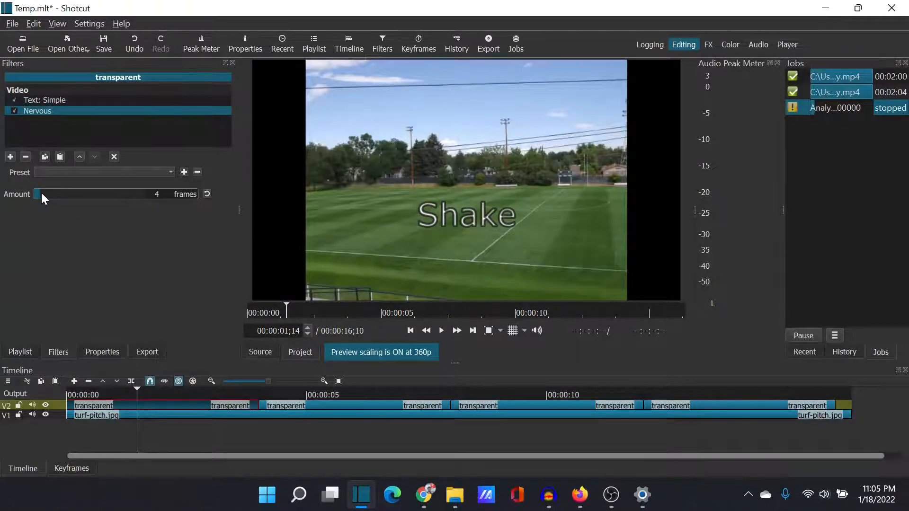
{"action": "left_click", "coordinate": [44, 100]}
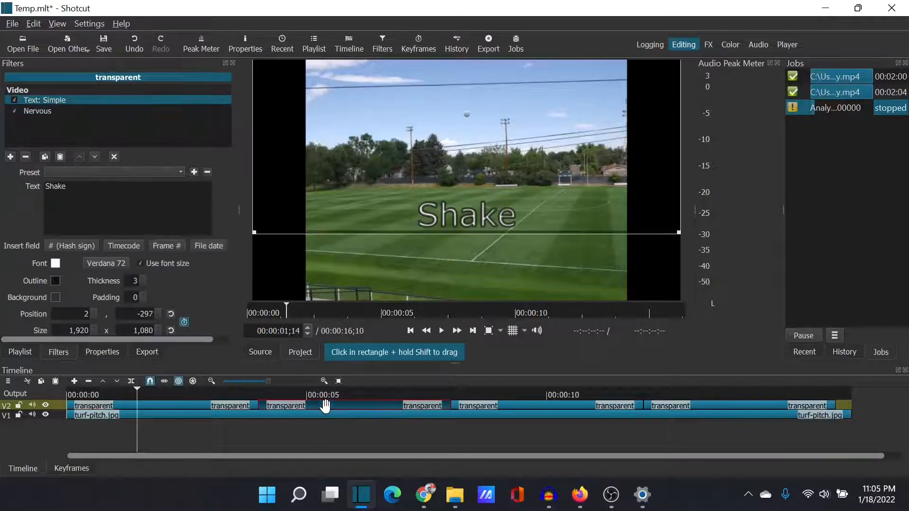
{"action": "left_click", "coordinate": [37, 110]}
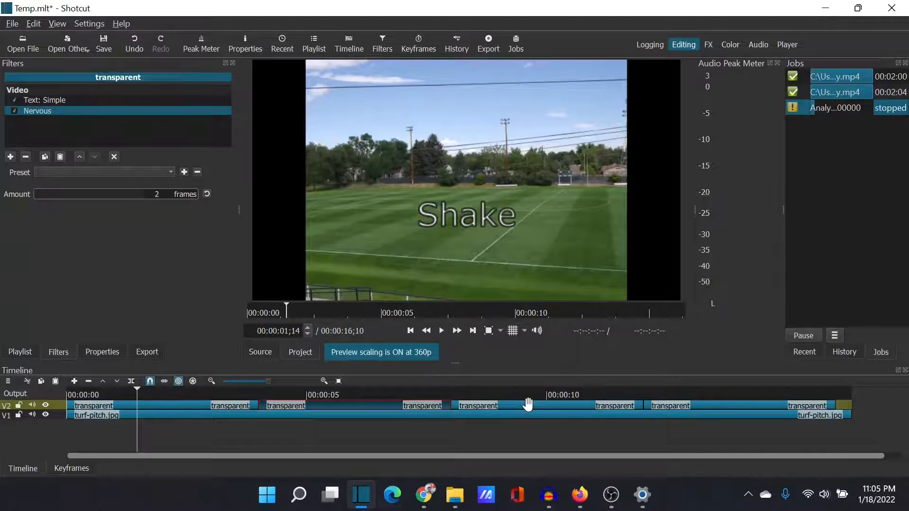
Raise the Nervous jitter to 8 frames on the text clip near 10 seconds
{"action": "left_click", "coordinate": [44, 100]}
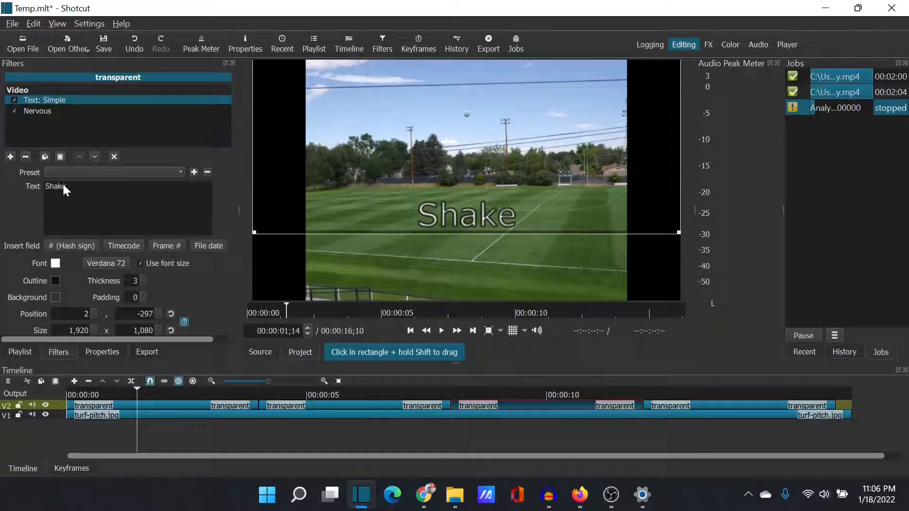
{"action": "left_click", "coordinate": [37, 111]}
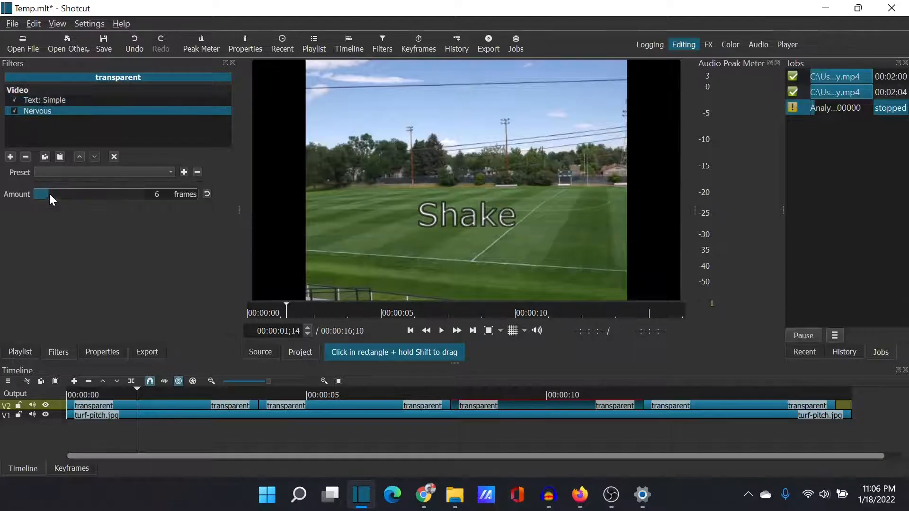
{"action": "left_click_drag", "start_coordinate": [41, 194], "coordinate": [50, 194]}
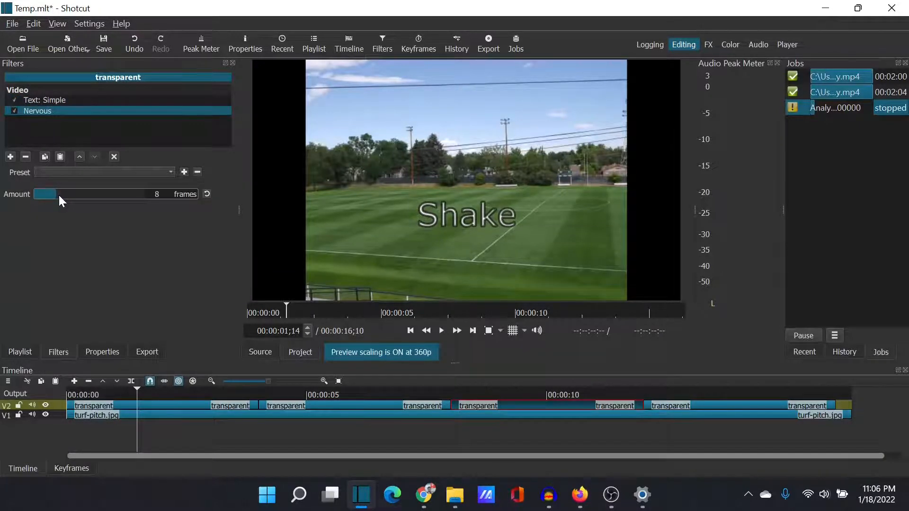
{"action": "left_click", "coordinate": [44, 99]}
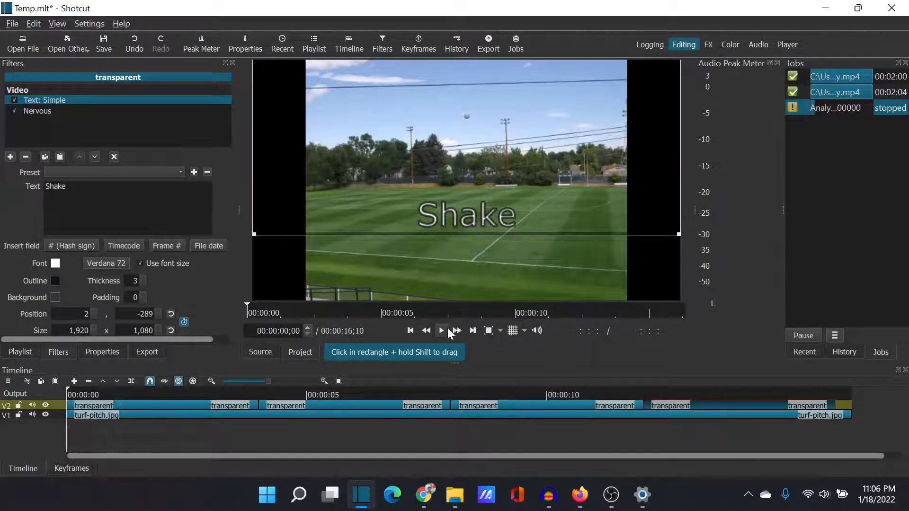
{"action": "left_click", "coordinate": [441, 330]}
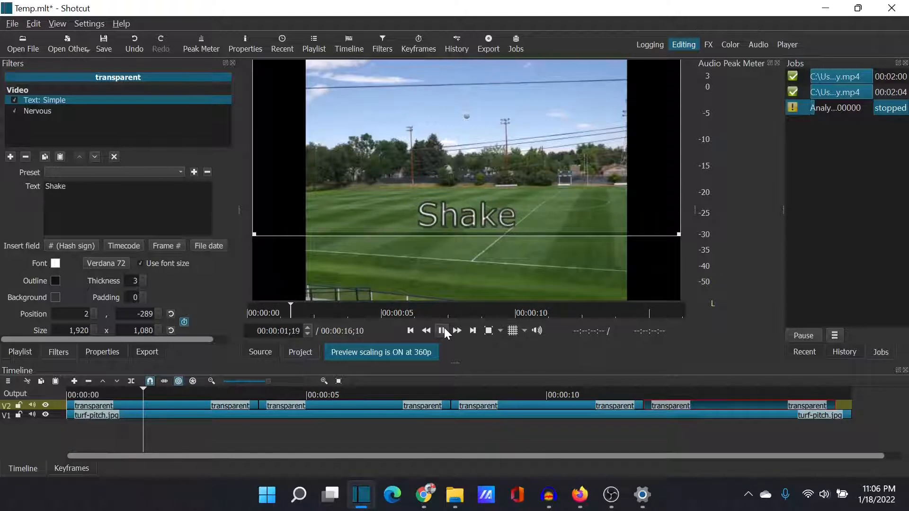
{"action": "left_click", "coordinate": [442, 330]}
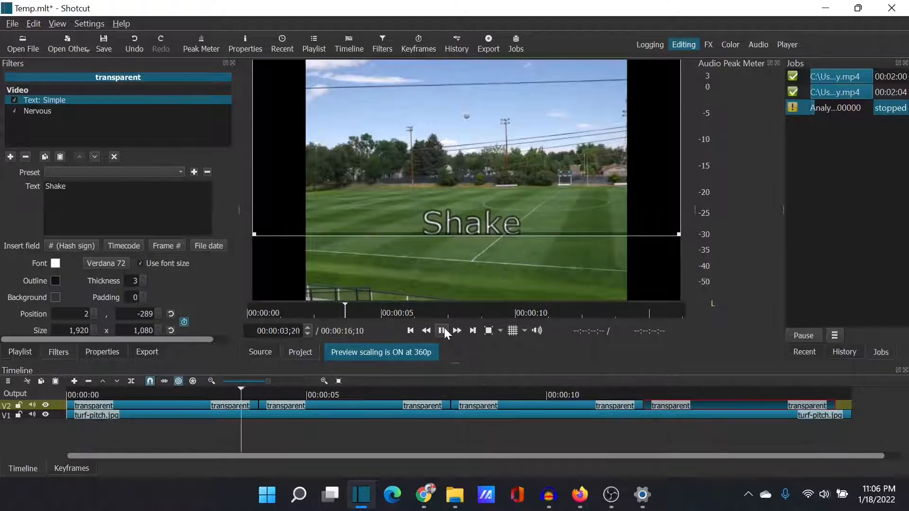
{"action": "left_click", "coordinate": [441, 330]}
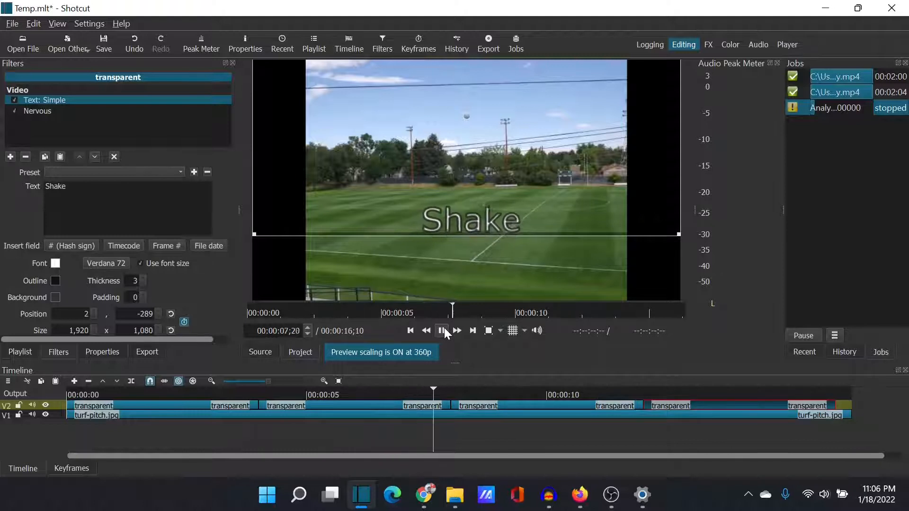
{"action": "left_click", "coordinate": [441, 331]}
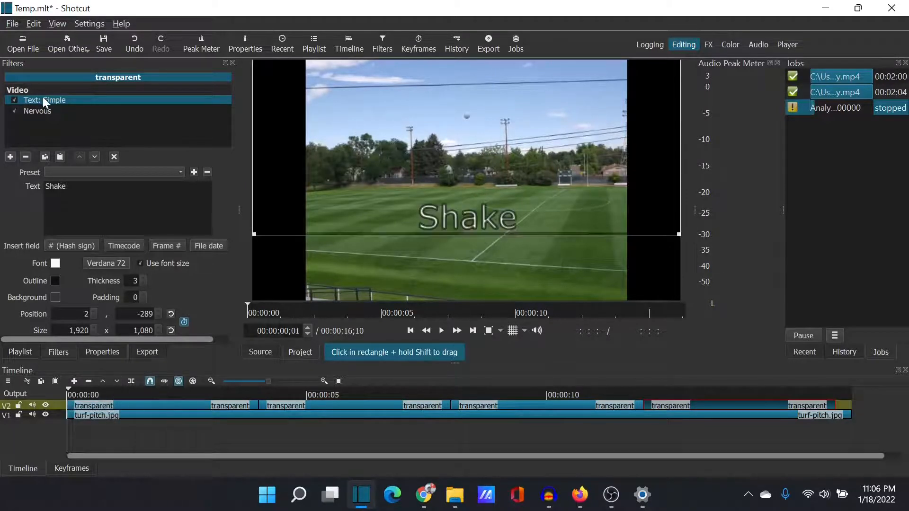
{"action": "mouse_move", "coordinate": [39, 120]}
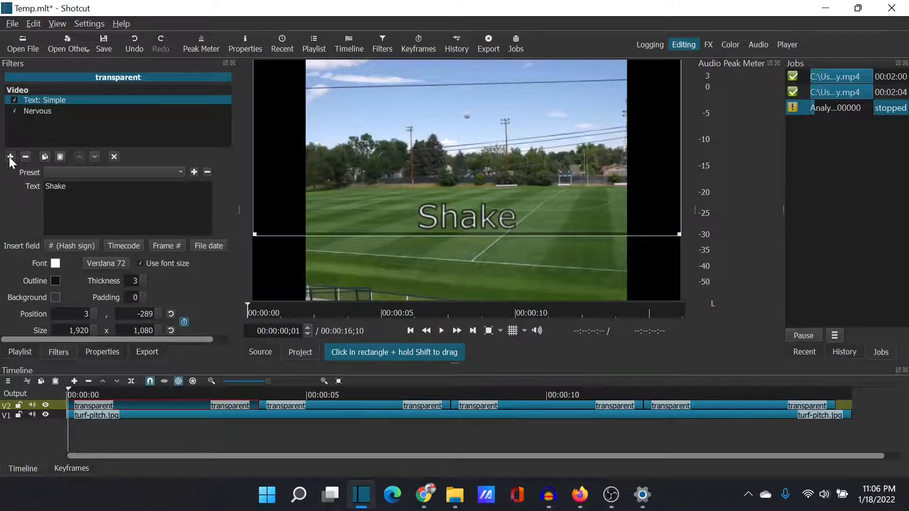
Add a Trails filter to a text clip and set its amount to 8 frames
{"action": "left_click", "coordinate": [10, 157]}
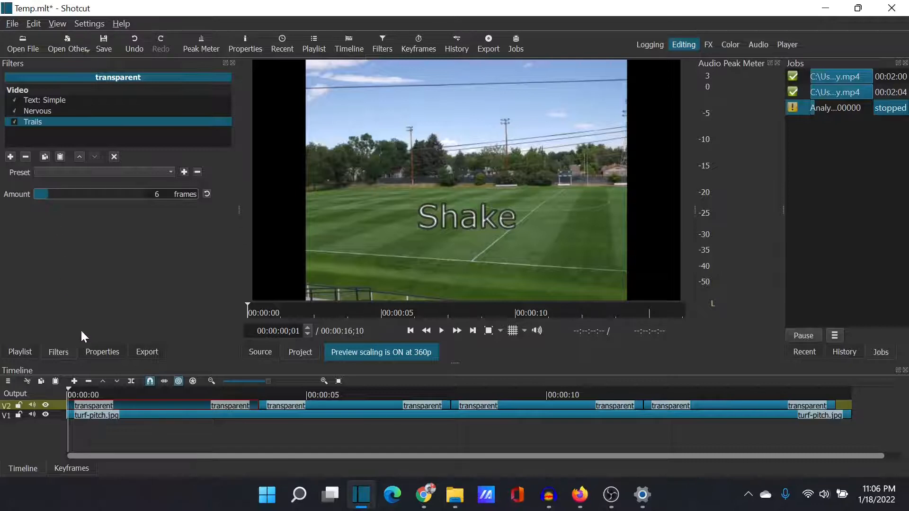
{"action": "mouse_move", "coordinate": [58, 165]}
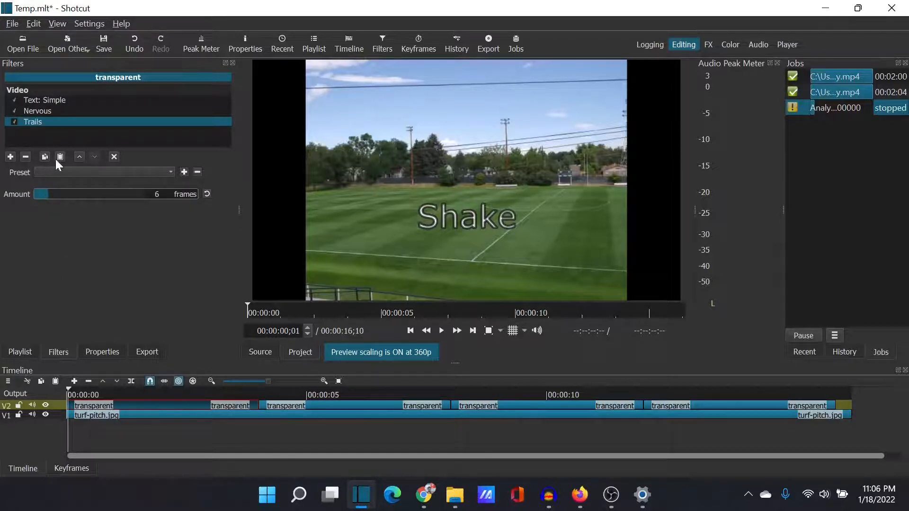
{"action": "mouse_move", "coordinate": [45, 157]}
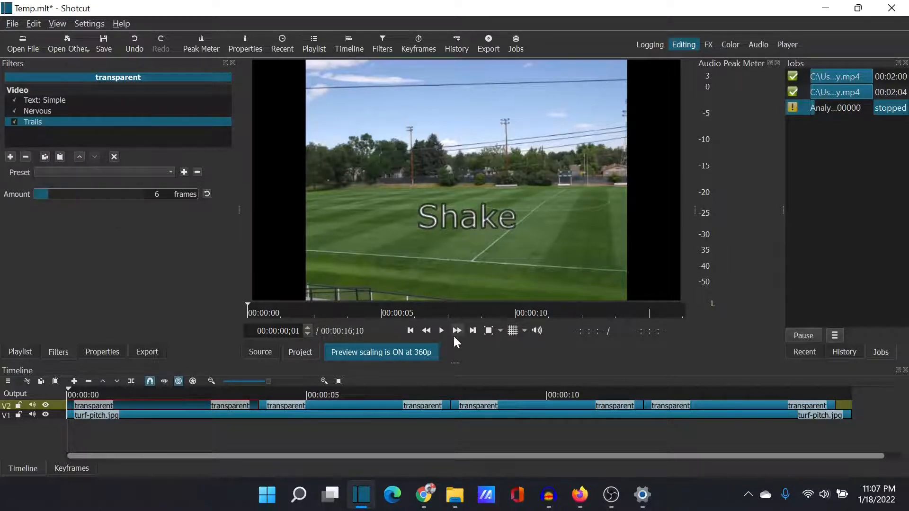
{"action": "left_click", "coordinate": [45, 100]}
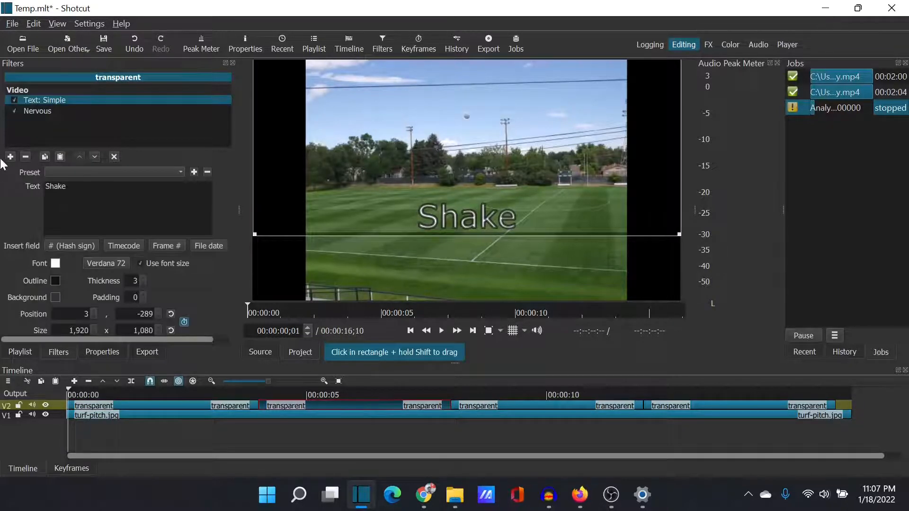
{"action": "left_click", "coordinate": [10, 157]}
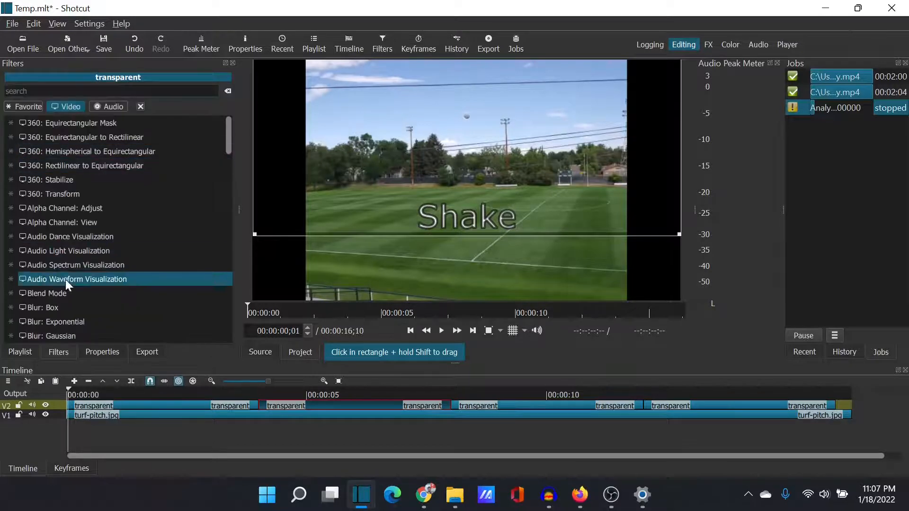
{"action": "scroll", "scroll_direction": "down", "scroll_amount": 3}
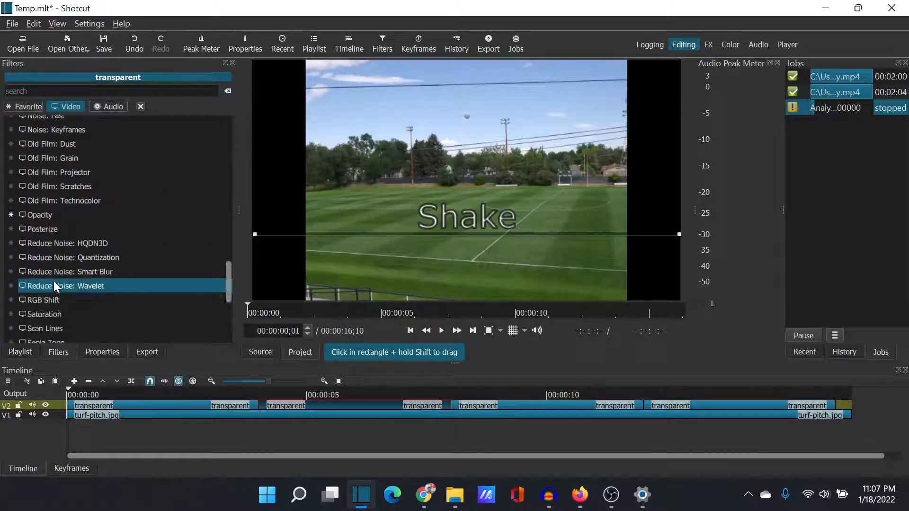
{"action": "scroll", "scroll_direction": "down", "scroll_amount": 3}
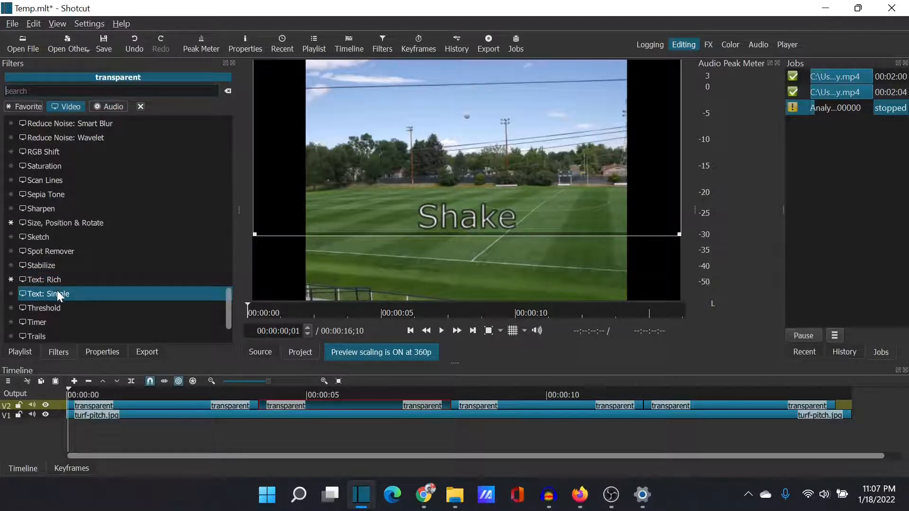
{"action": "mouse_move", "coordinate": [58, 304]}
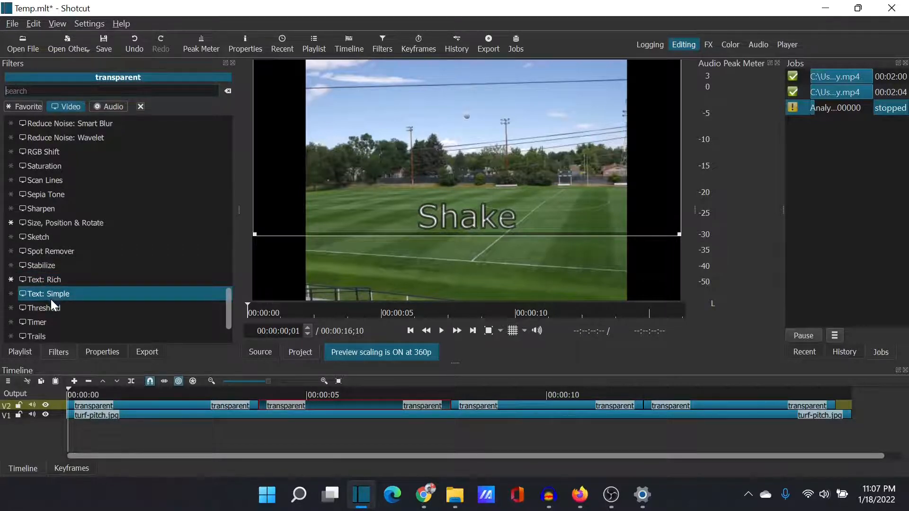
{"action": "double_click", "coordinate": [37, 336]}
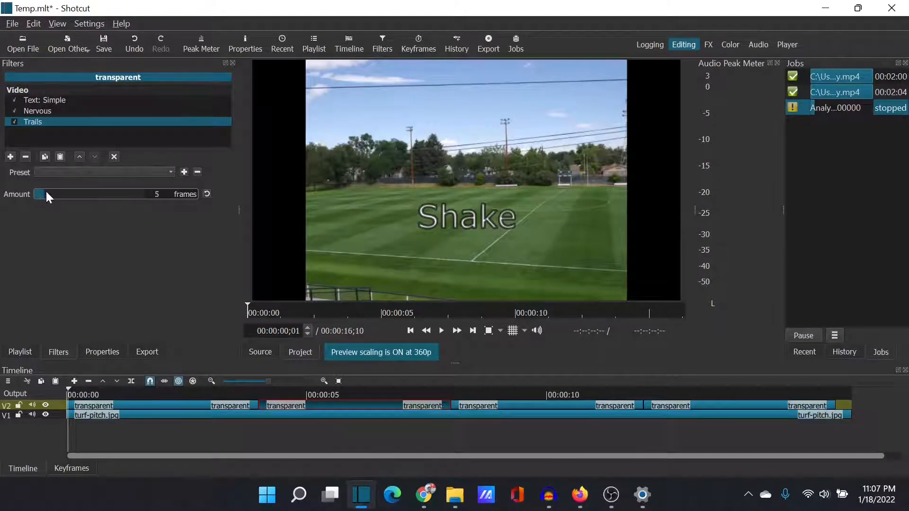
{"action": "left_click_drag", "start_coordinate": [40, 193], "coordinate": [46, 194]}
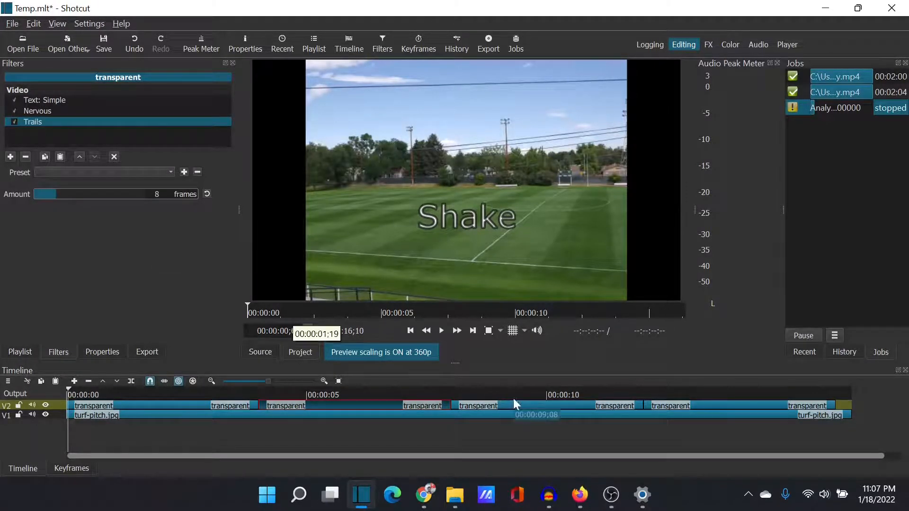
Raise the next clip's Trails amount to 10 frames and add Trails to another clip
{"action": "left_click", "coordinate": [10, 157]}
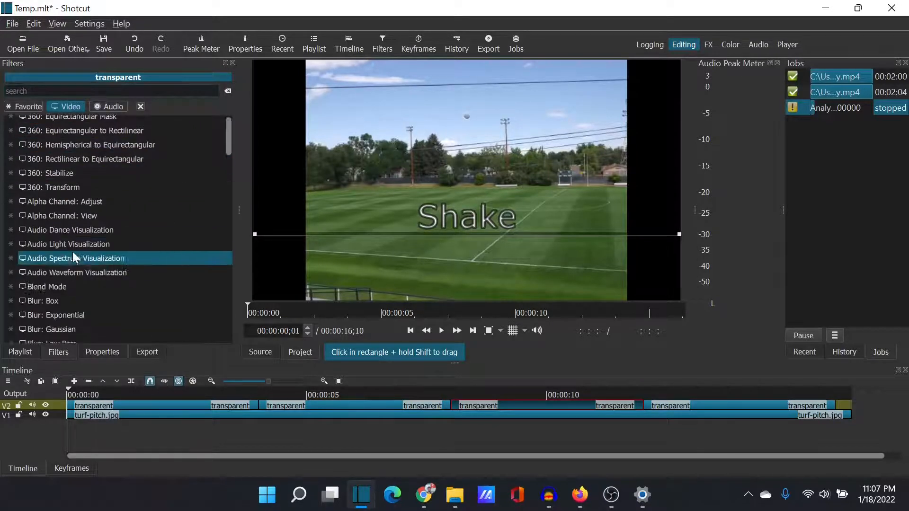
{"action": "type", "text": "t"}
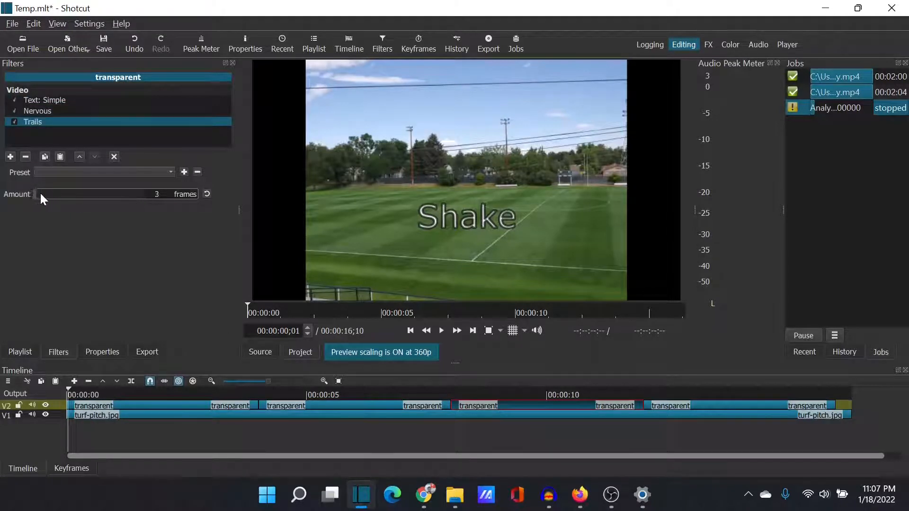
{"action": "left_click_drag", "start_coordinate": [34, 193], "coordinate": [64, 194]}
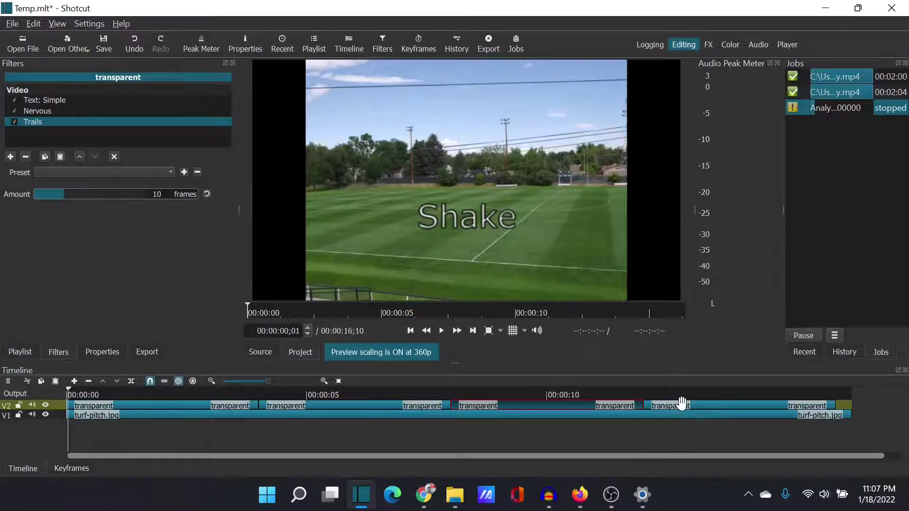
{"action": "left_click", "coordinate": [44, 99]}
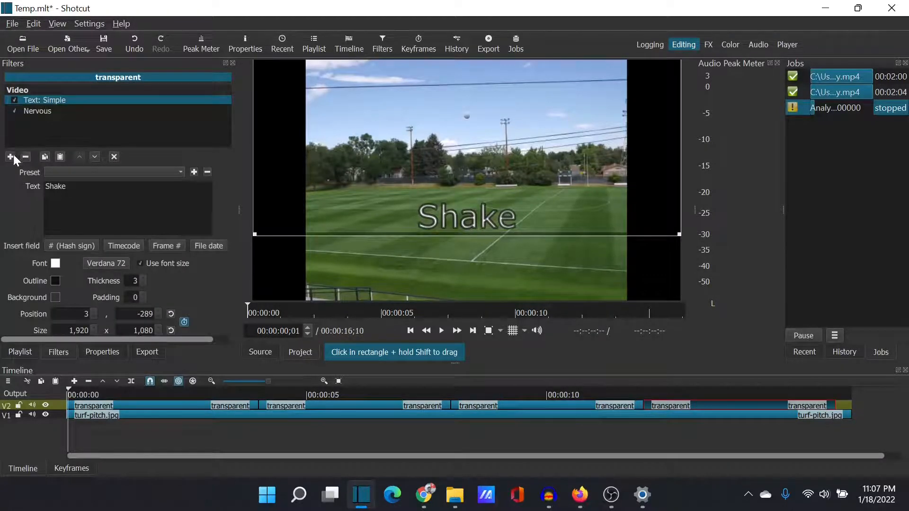
{"action": "left_click", "coordinate": [10, 156]}
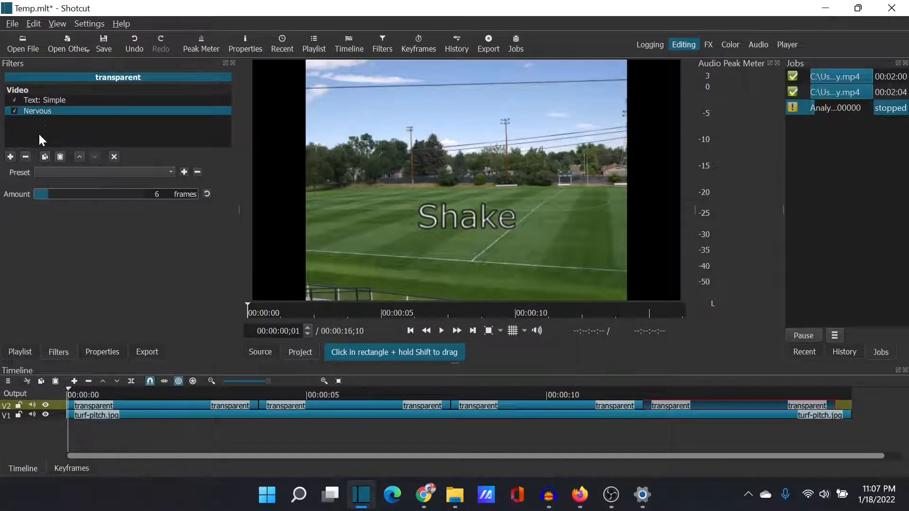
{"action": "left_click", "coordinate": [10, 157]}
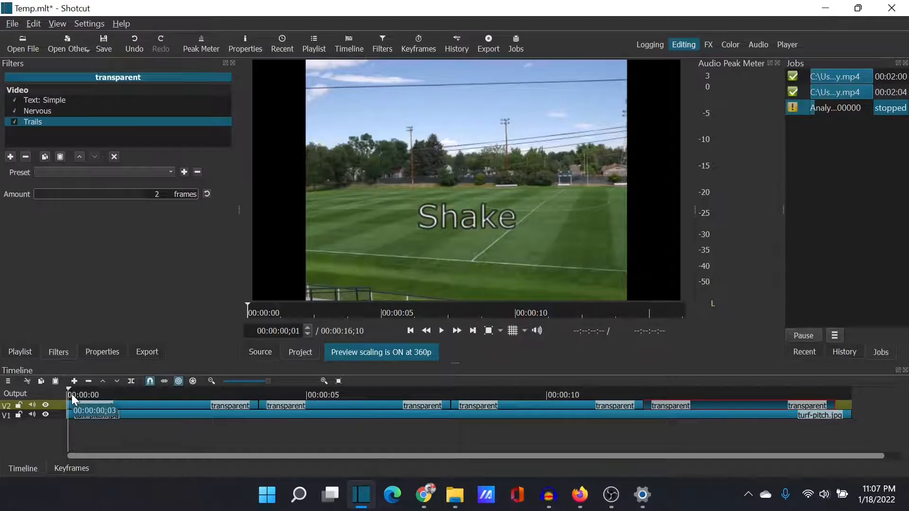
{"action": "left_click", "coordinate": [411, 331]}
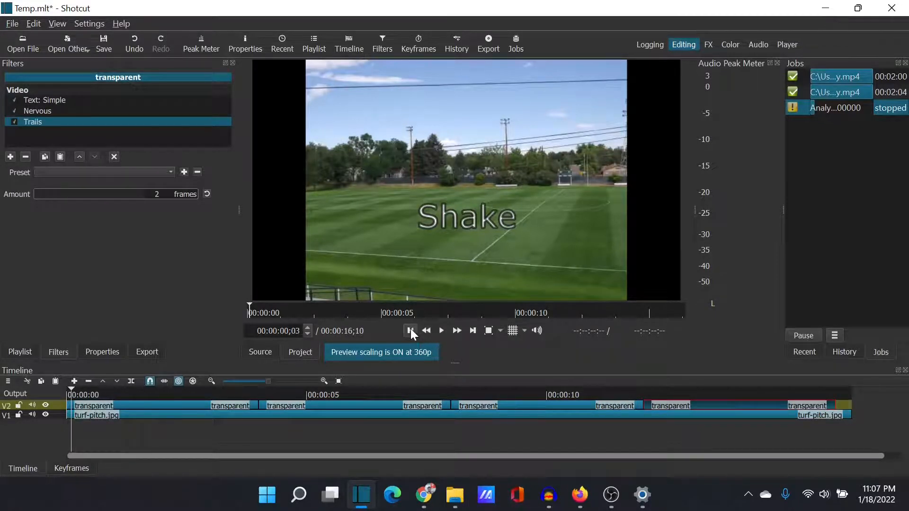
{"action": "left_click", "coordinate": [411, 330]}
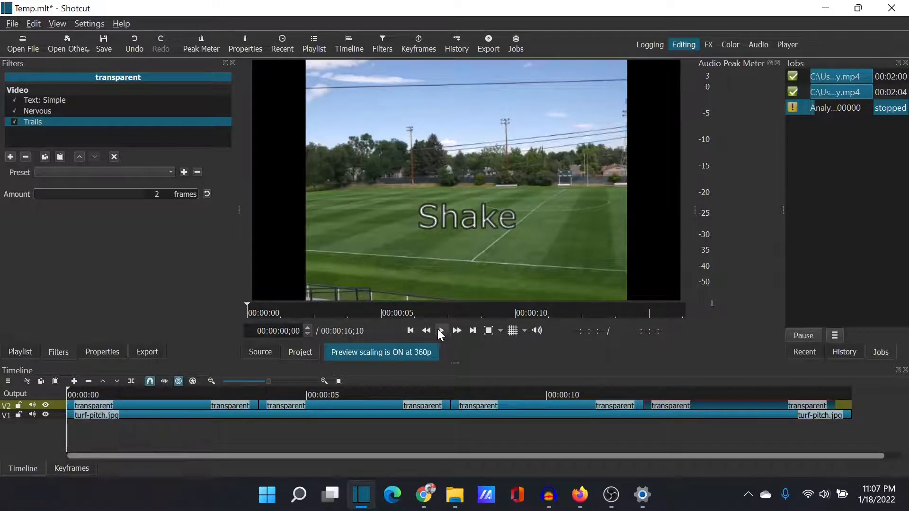
{"action": "left_click", "coordinate": [441, 330]}
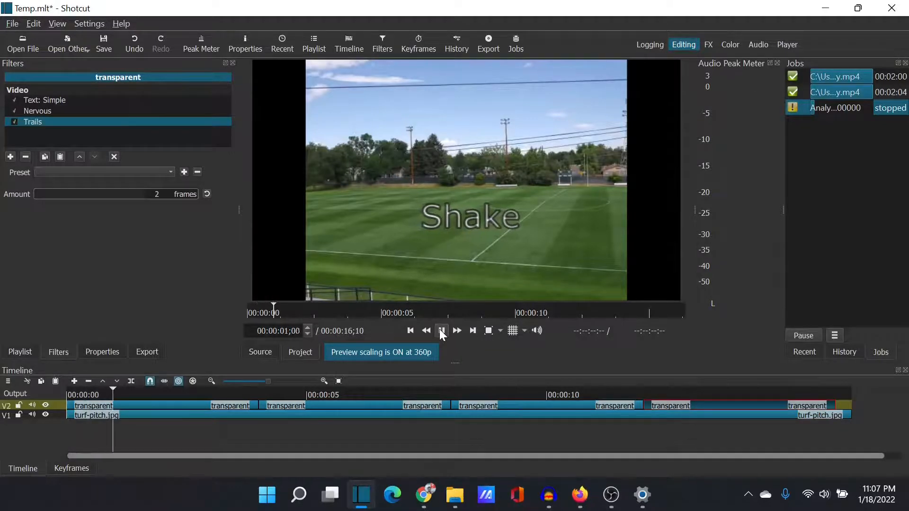
{"action": "left_click", "coordinate": [441, 330]}
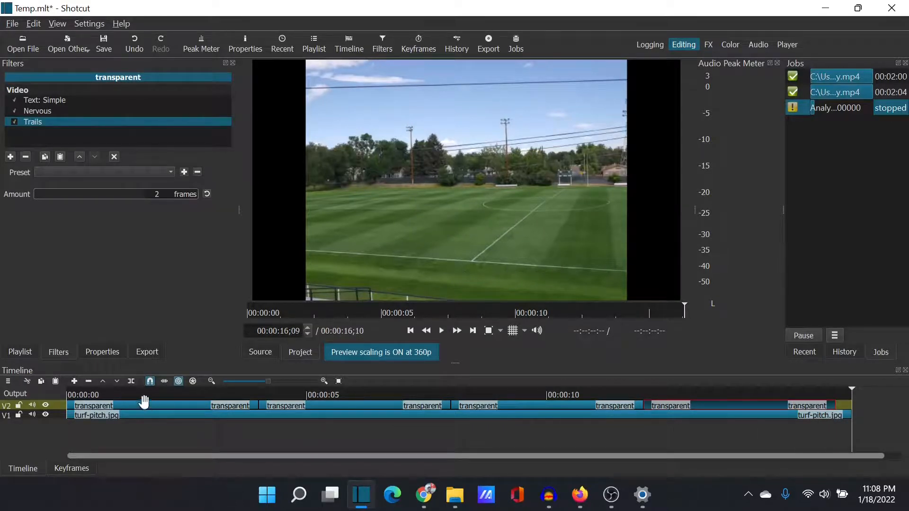
Scrub the Text: Simple Position keyframes early in the clip, then view the 4-frame Nervous settings
{"action": "left_click", "coordinate": [140, 395]}
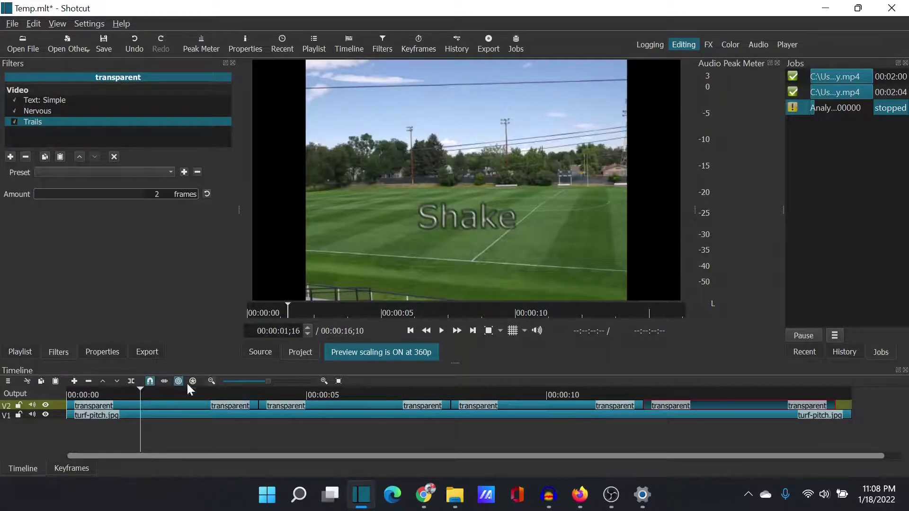
{"action": "left_click", "coordinate": [44, 100]}
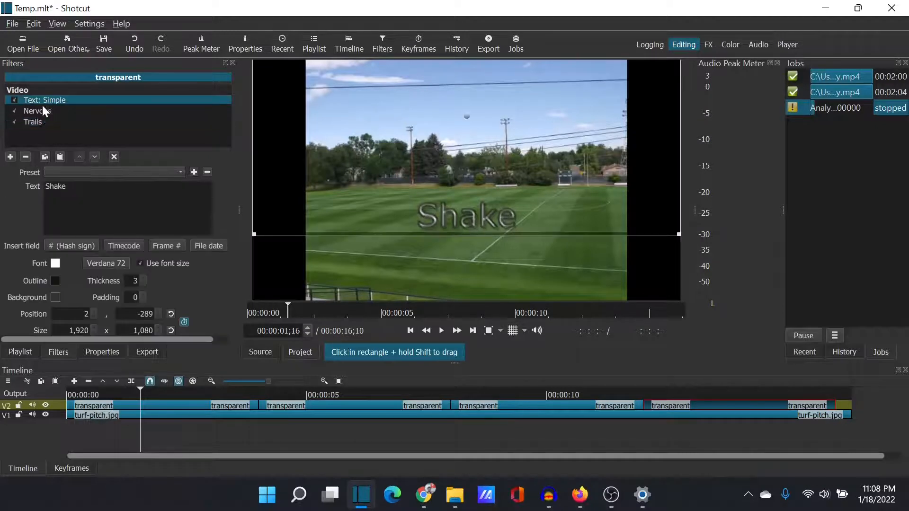
{"action": "mouse_move", "coordinate": [152, 317]}
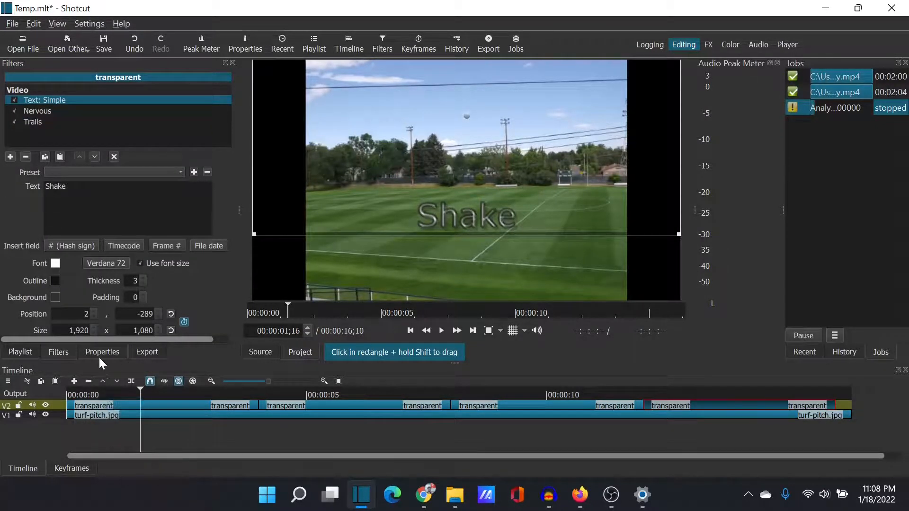
{"action": "left_click", "coordinate": [71, 469]}
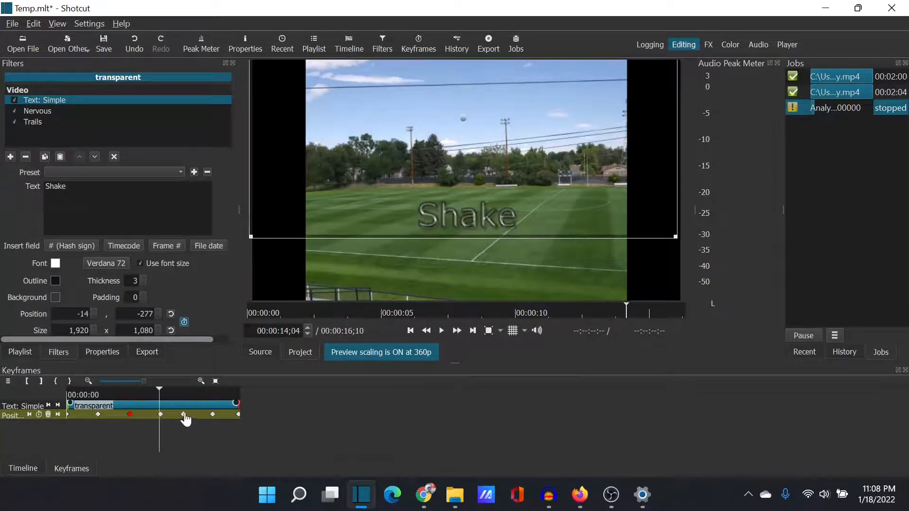
{"action": "left_click_drag", "start_coordinate": [160, 388], "coordinate": [184, 388]}
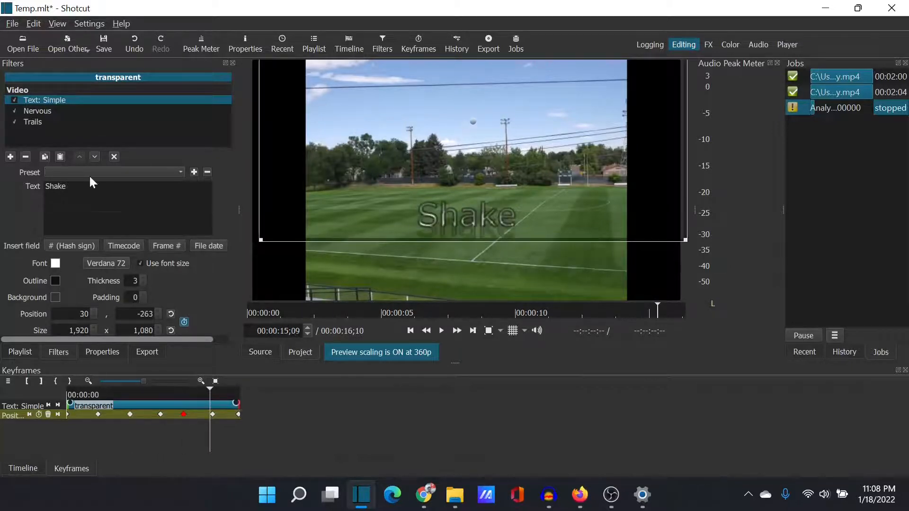
{"action": "left_click", "coordinate": [38, 111]}
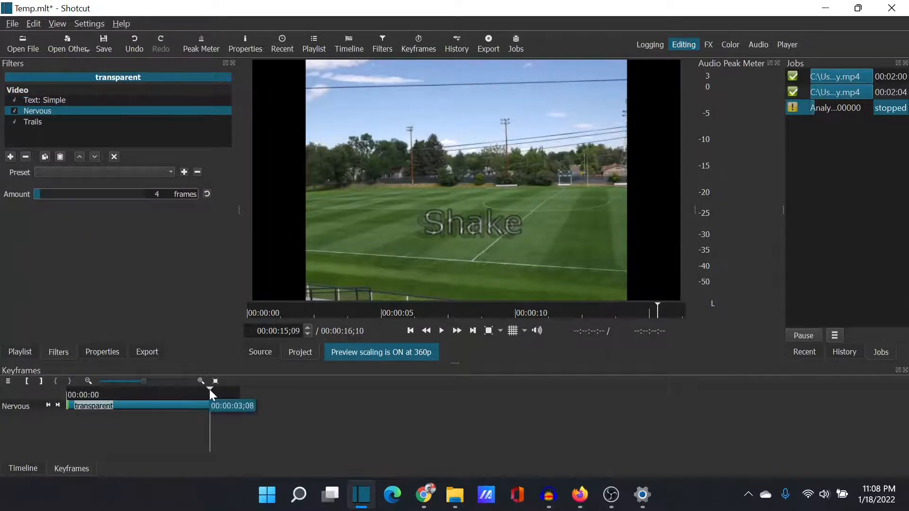
{"action": "left_click", "coordinate": [441, 331]}
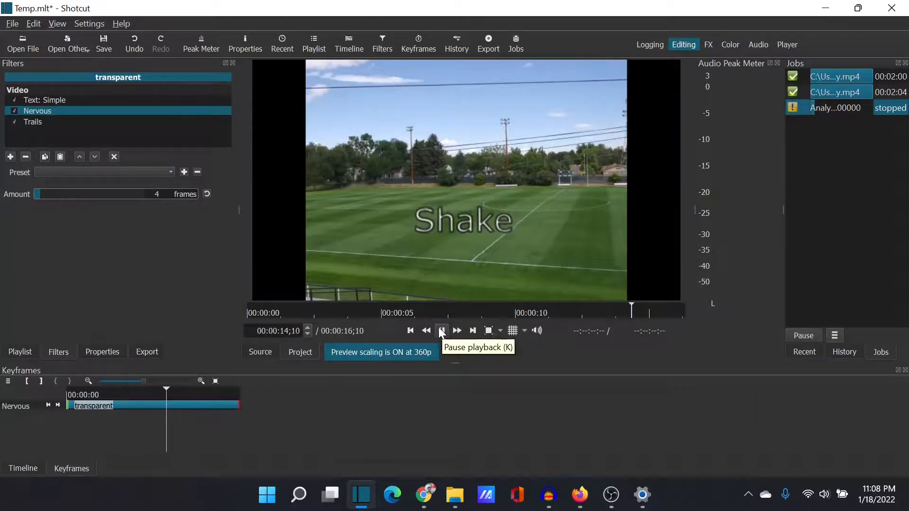
{"action": "left_click", "coordinate": [441, 331]}
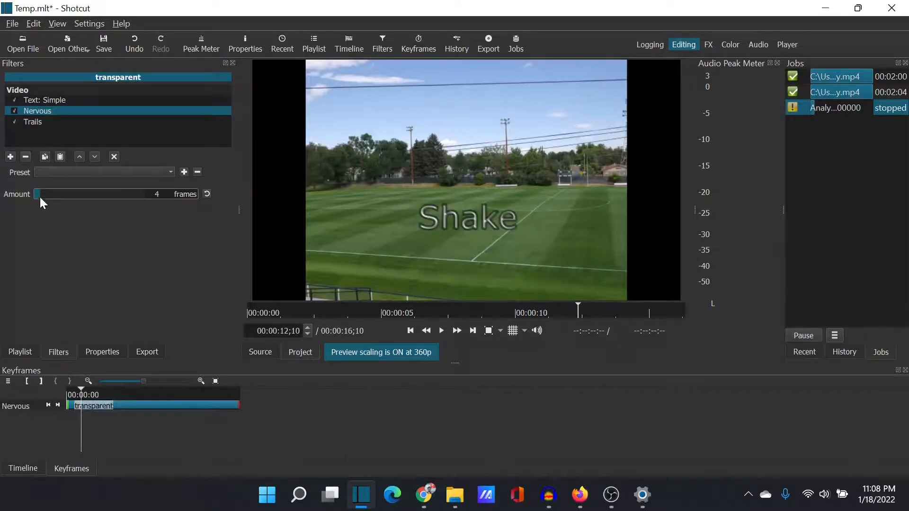
{"action": "left_click_drag", "start_coordinate": [36, 194], "coordinate": [87, 193]}
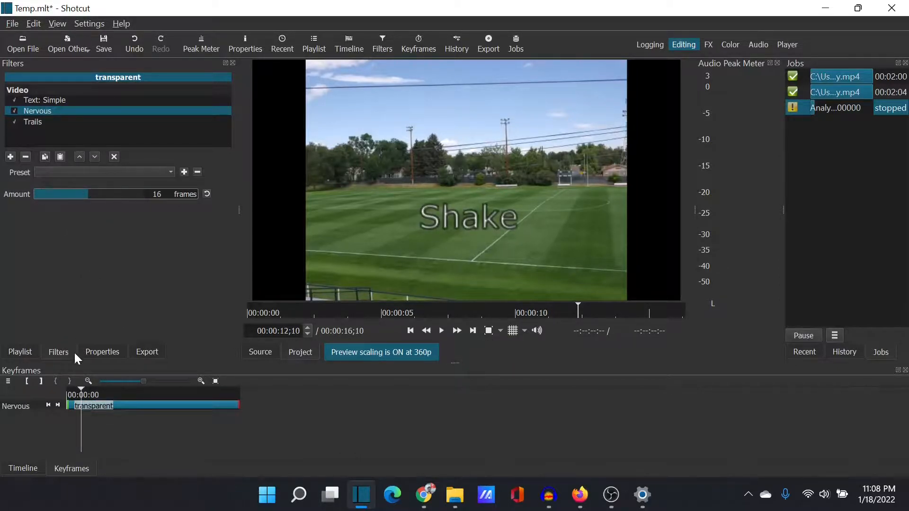
{"action": "left_click", "coordinate": [441, 331]}
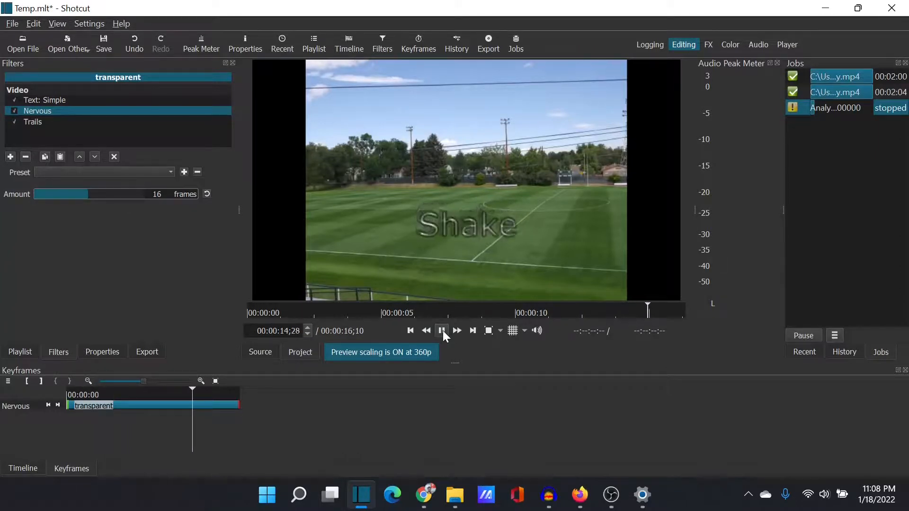
{"action": "left_click", "coordinate": [442, 331]}
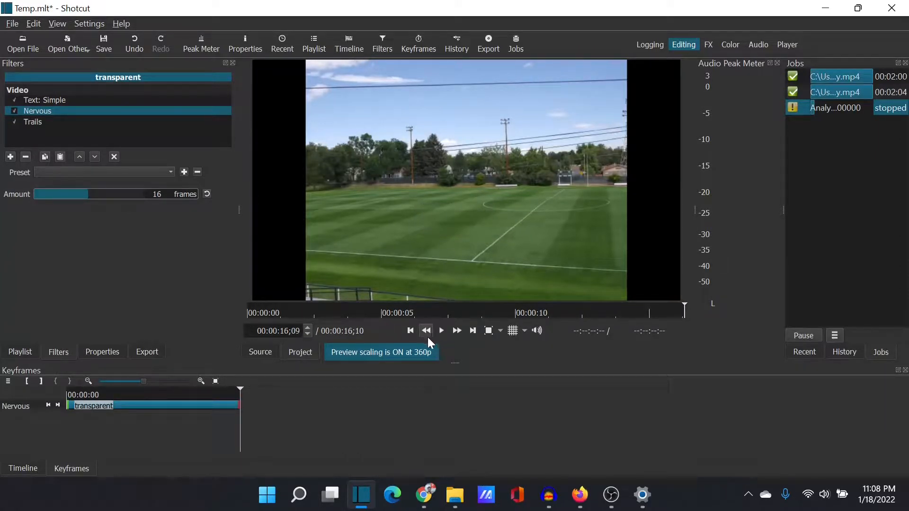
{"action": "left_click_drag", "start_coordinate": [61, 195], "coordinate": [38, 194]}
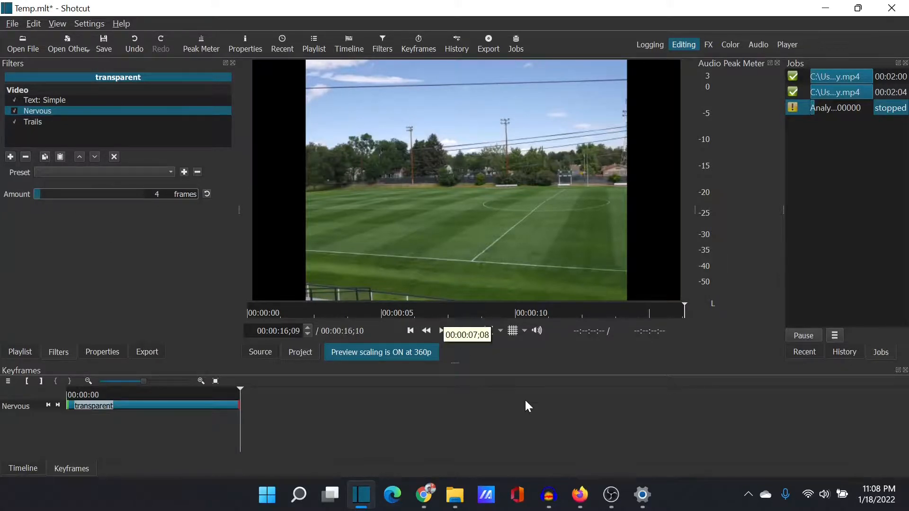
{"action": "left_click", "coordinate": [425, 496]}
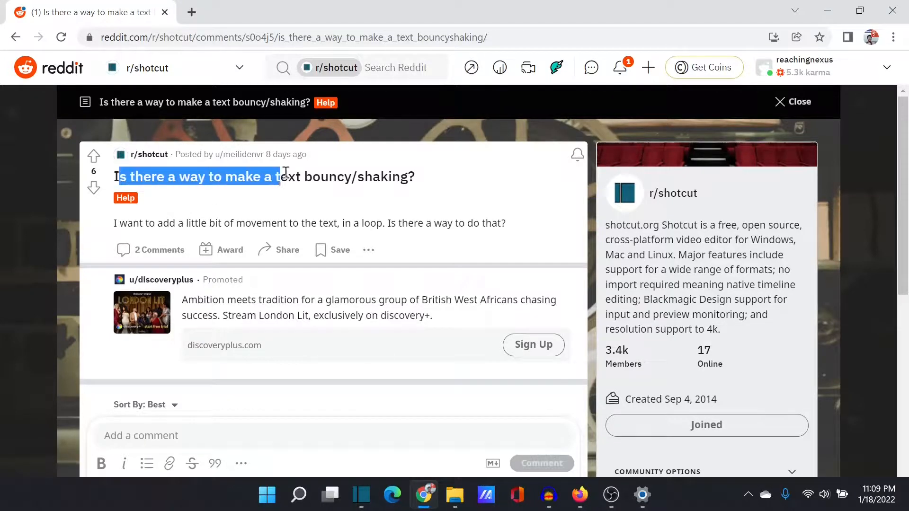
Scroll the Reddit post down to the keyframes suggestion and 'nope' replies
{"action": "scroll", "scroll_direction": "down", "scroll_amount": 3}
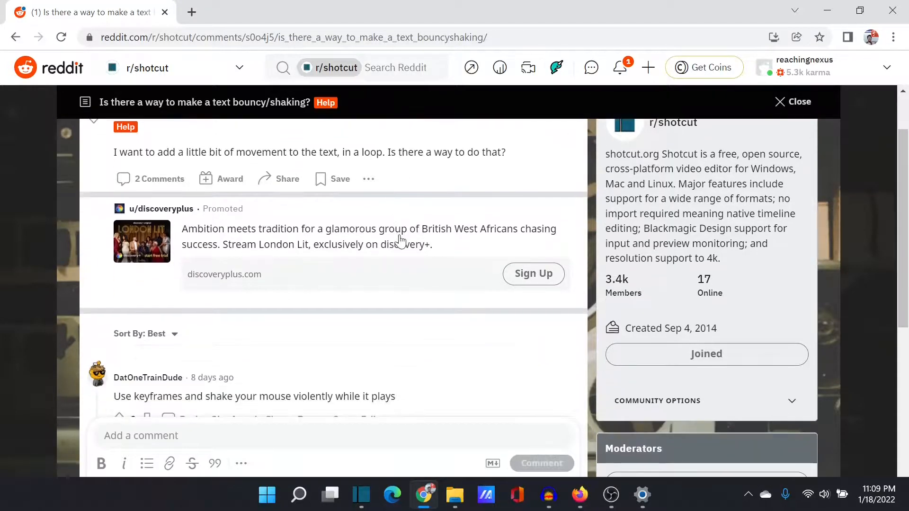
{"action": "scroll", "scroll_direction": "down", "scroll_amount": 3}
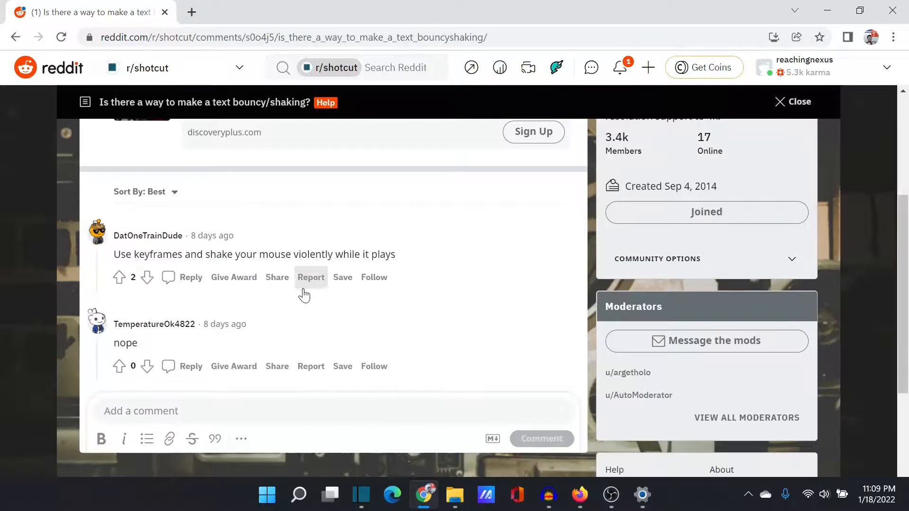
{"action": "mouse_move", "coordinate": [115, 259]}
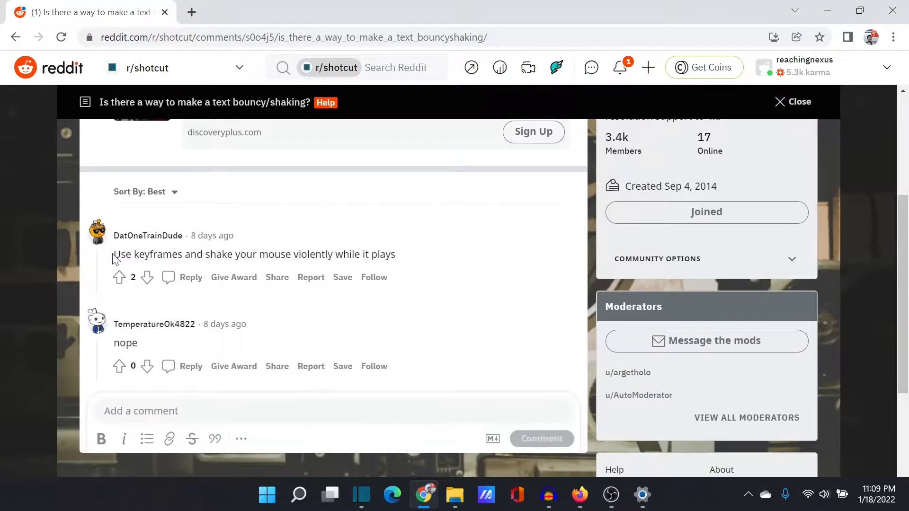
{"action": "mouse_move", "coordinate": [111, 246]}
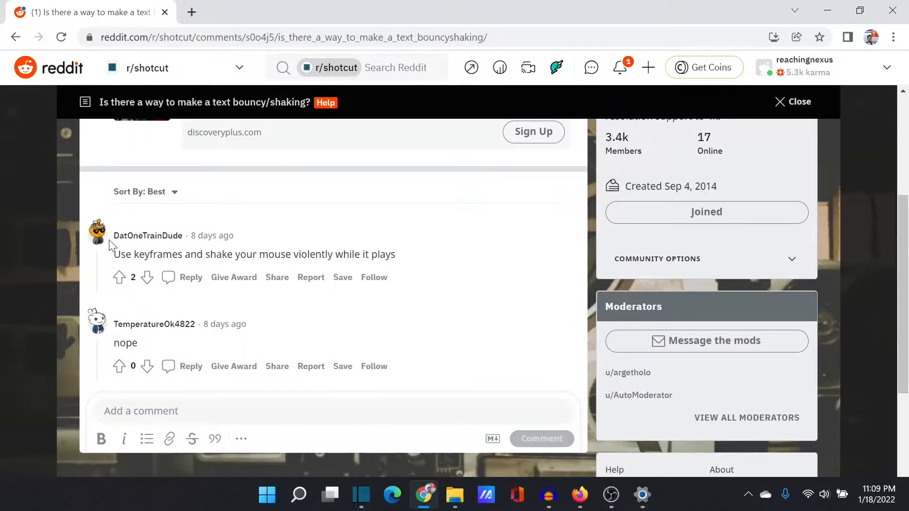
{"action": "mouse_move", "coordinate": [371, 395]}
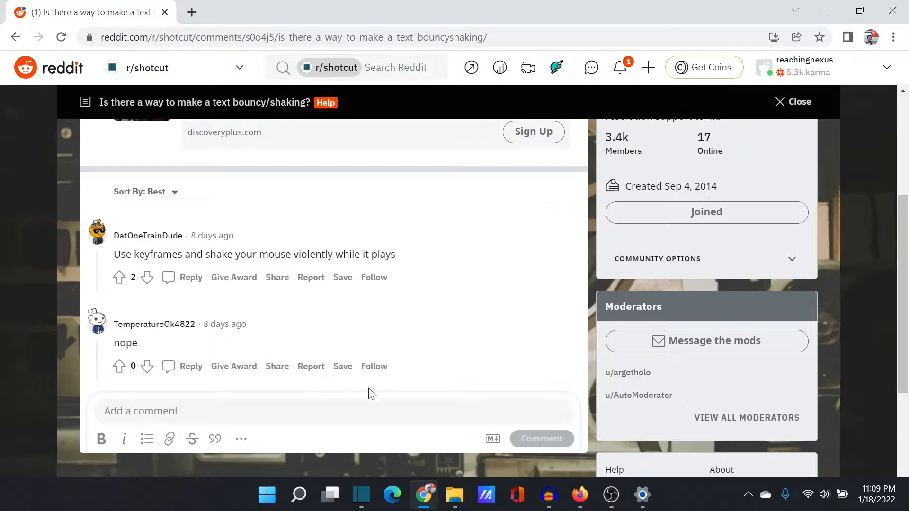
{"action": "mouse_move", "coordinate": [548, 496]}
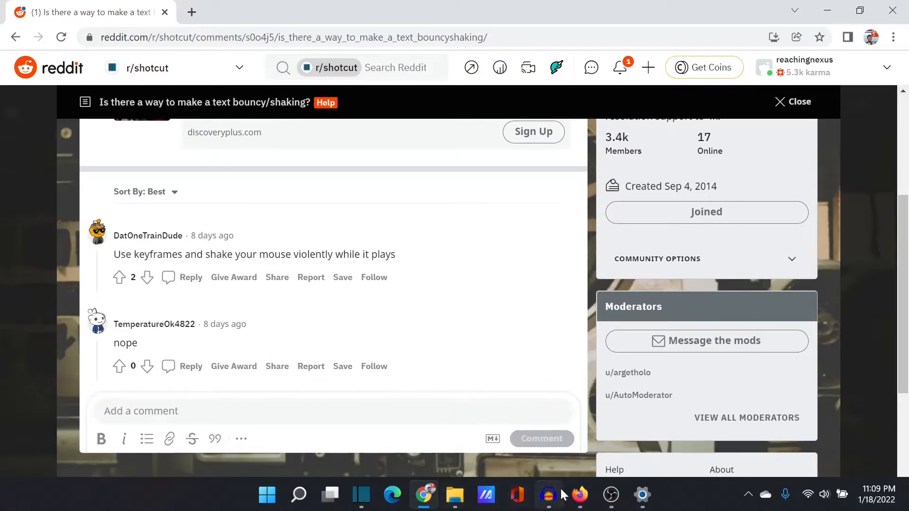
{"action": "mouse_move", "coordinate": [548, 496]}
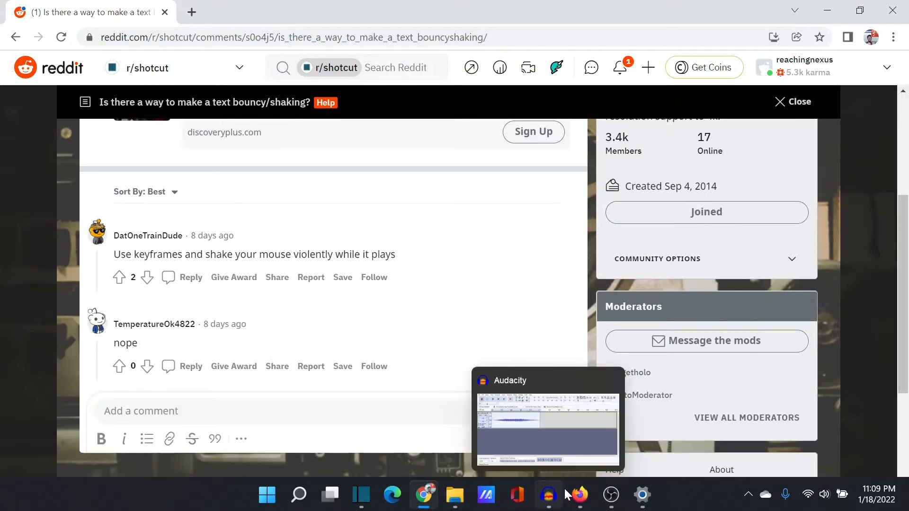